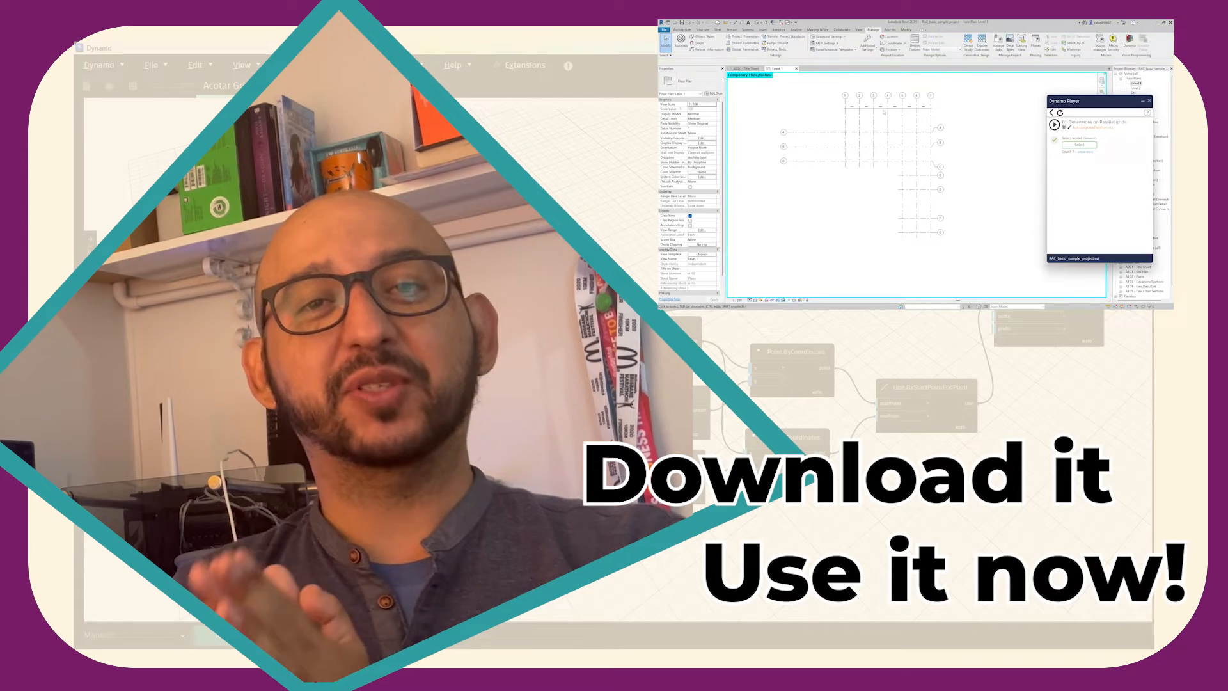
Bring up Revit's management tools with the basic sample project's Level 1 plan open.
left_click(1055, 125)
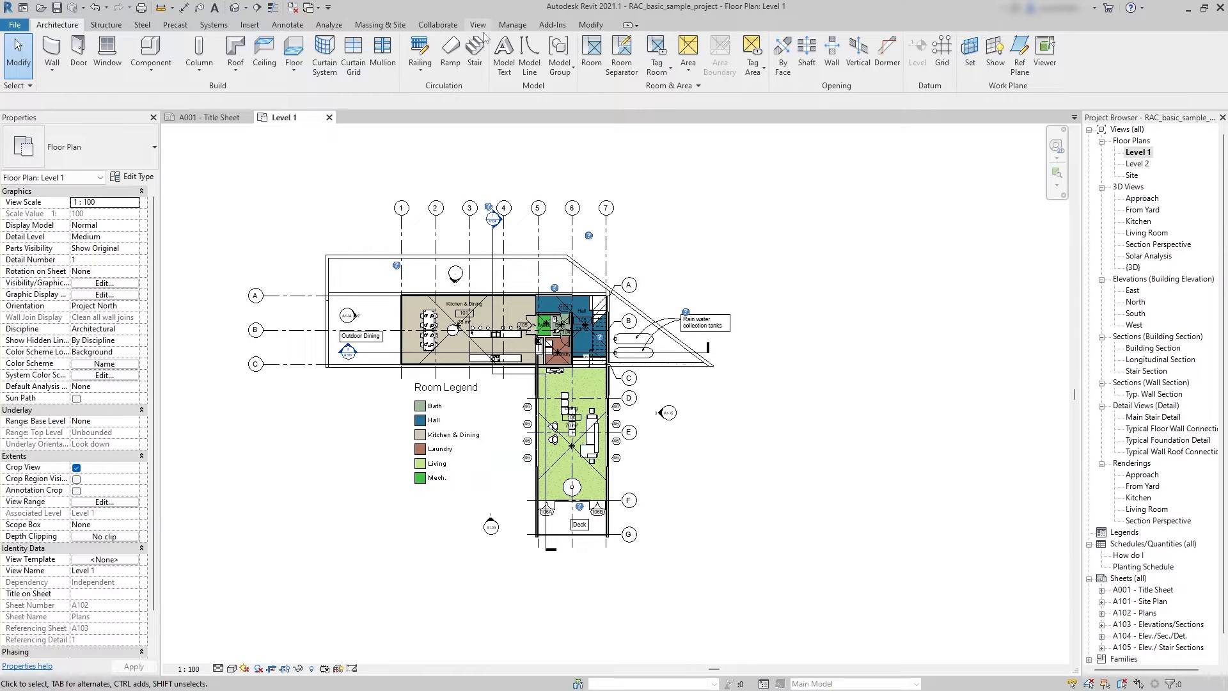
Launch Dynamo Player from the Manage tab and move its window right of the plan.
left_click(511, 24)
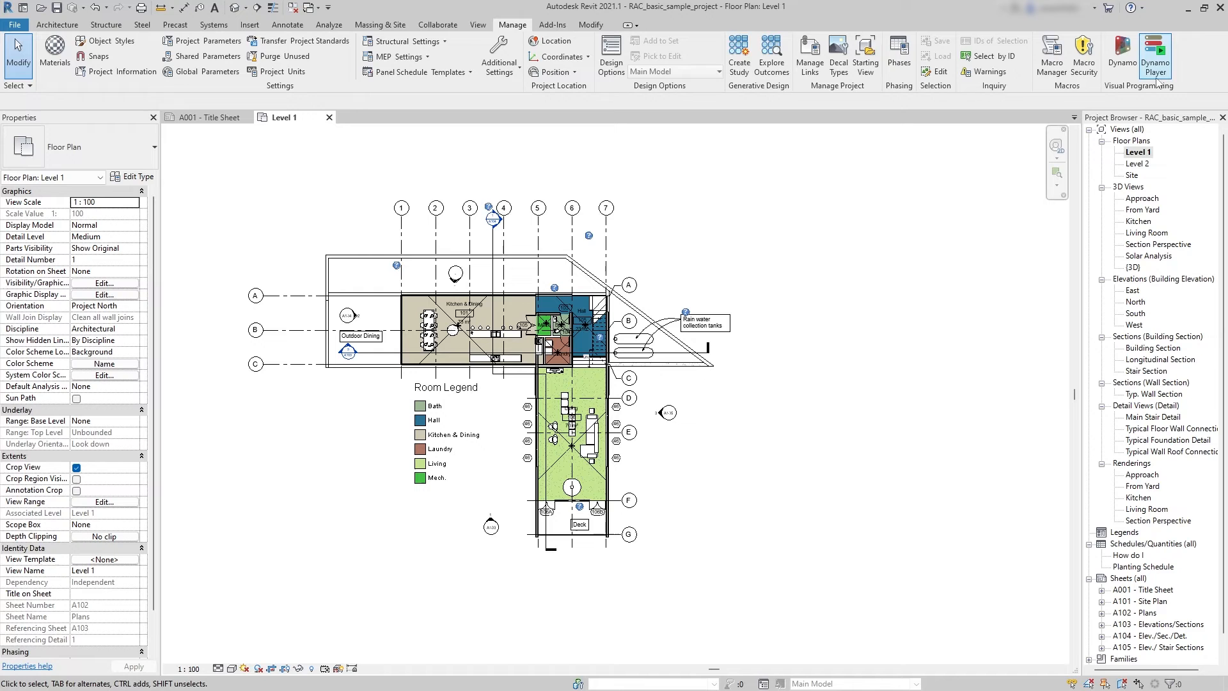
left_click(1154, 56)
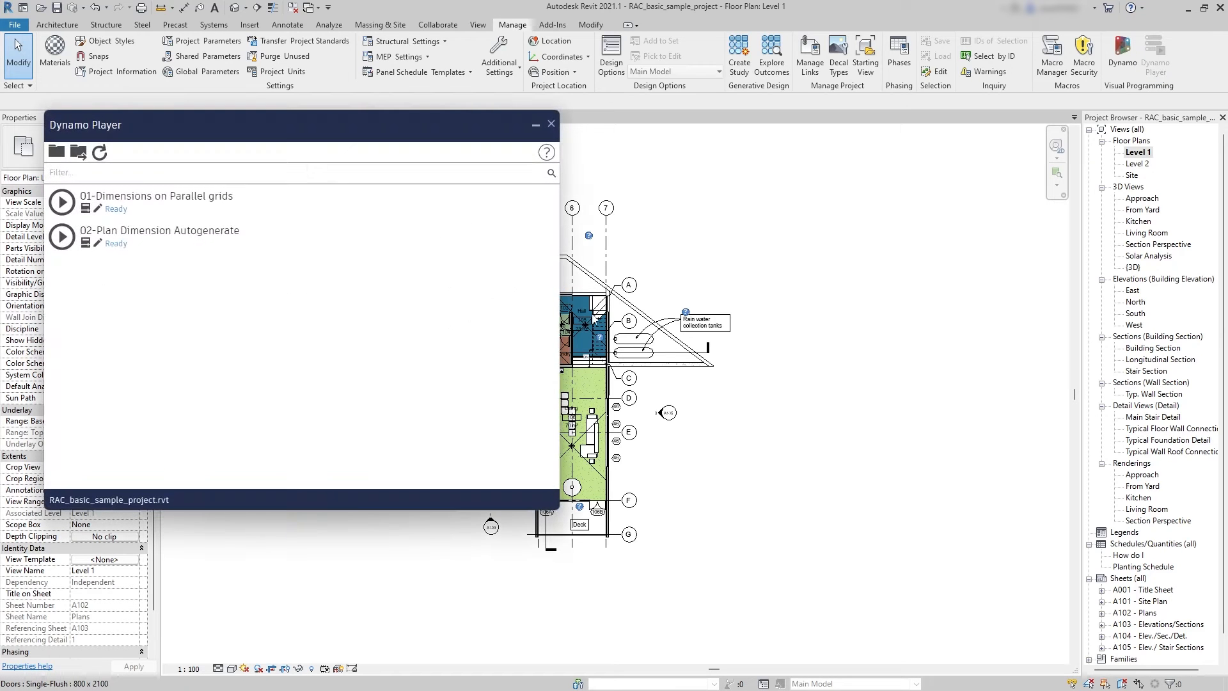
left_click_drag(300, 125, 899, 161)
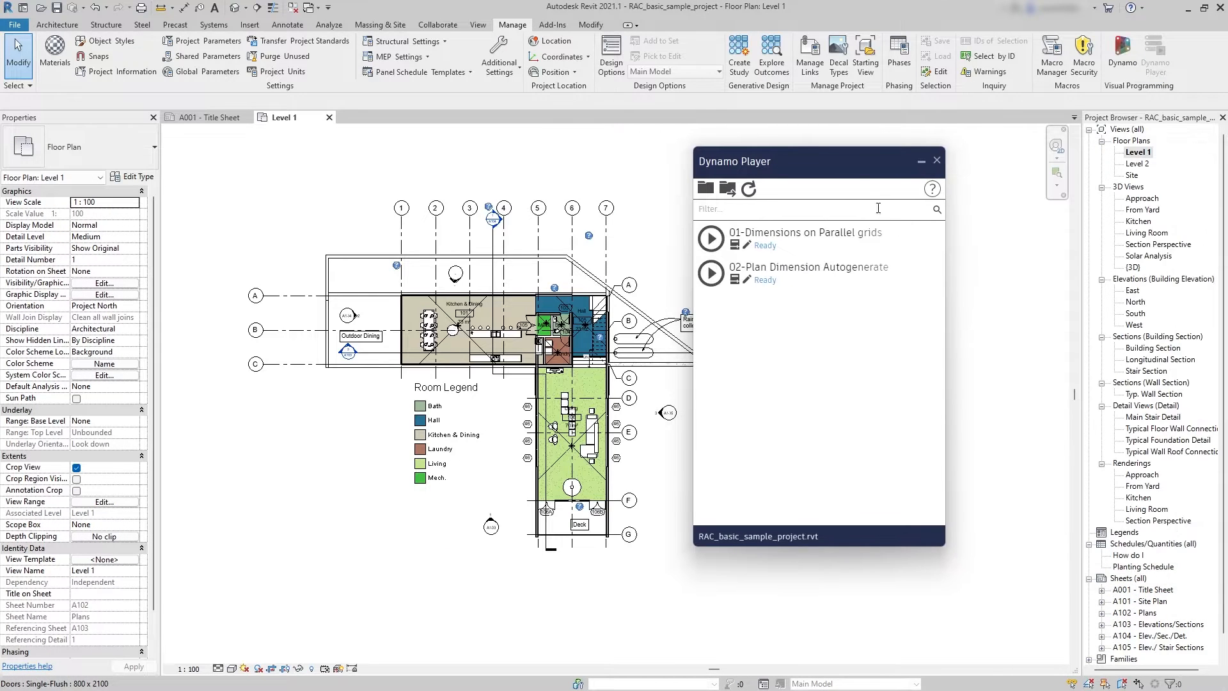
left_click_drag(767, 161, 1002, 194)
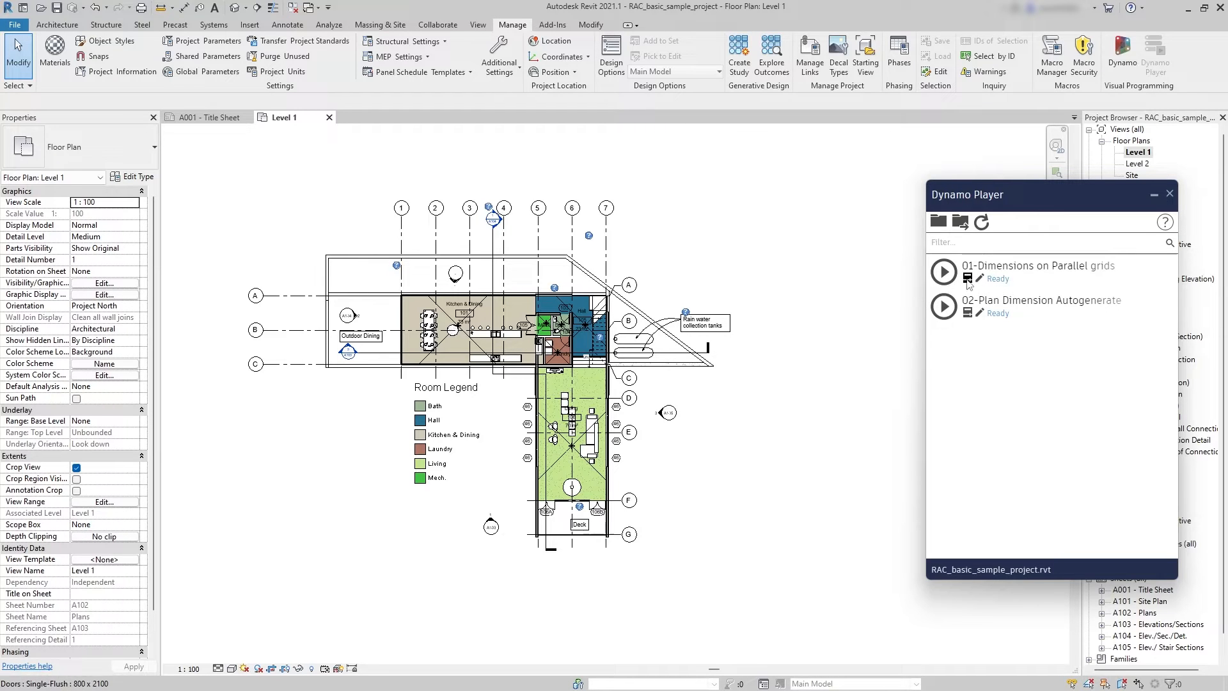
Pick grids for 01-Dimensions on Parallel grids, run it, and isolate the grid category.
left_click(943, 272)
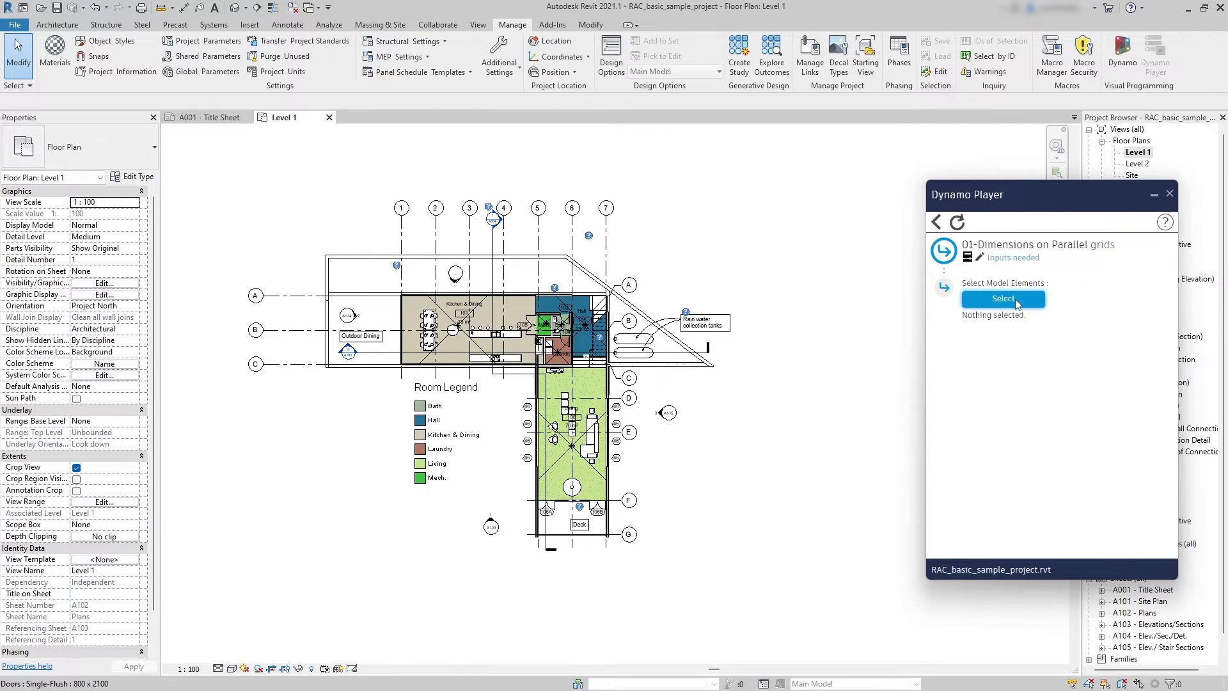
left_click(1001, 299)
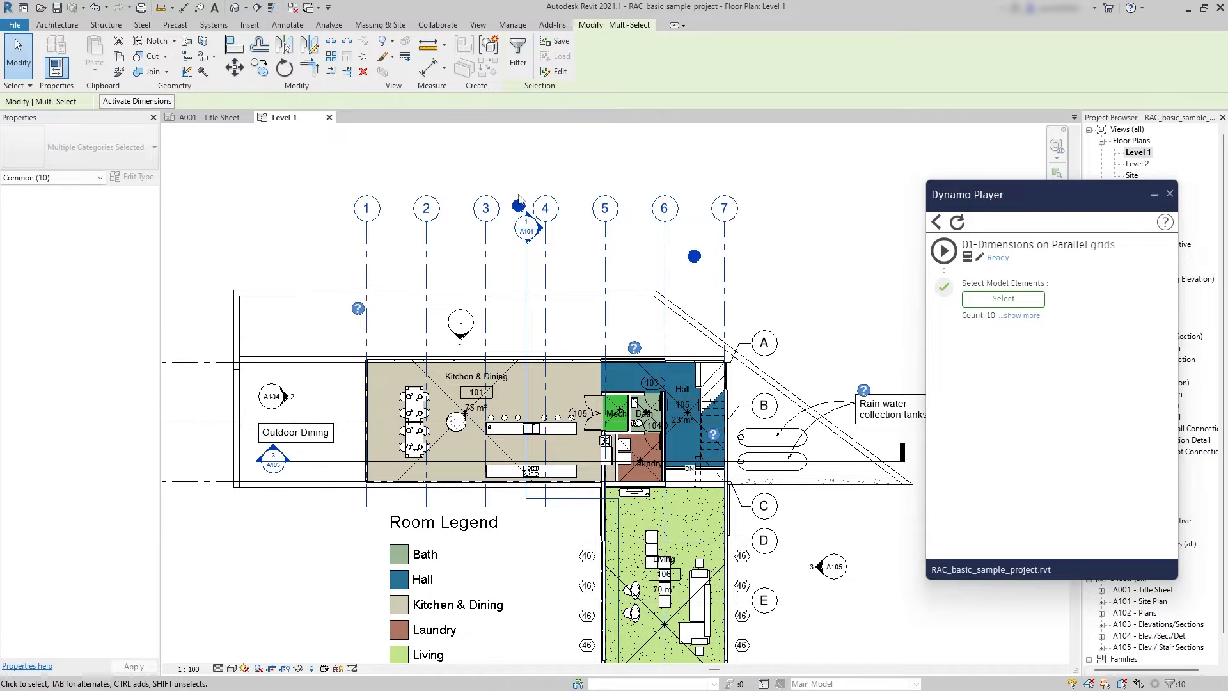
left_click(943, 251)
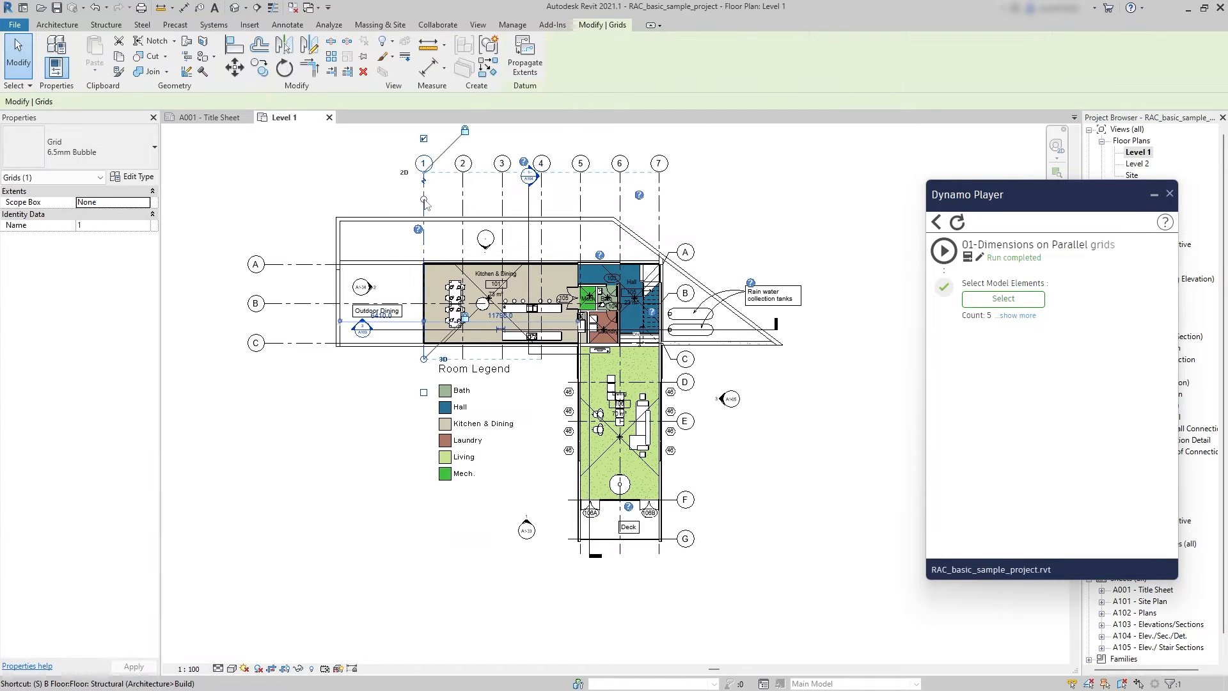
left_click(512, 24)
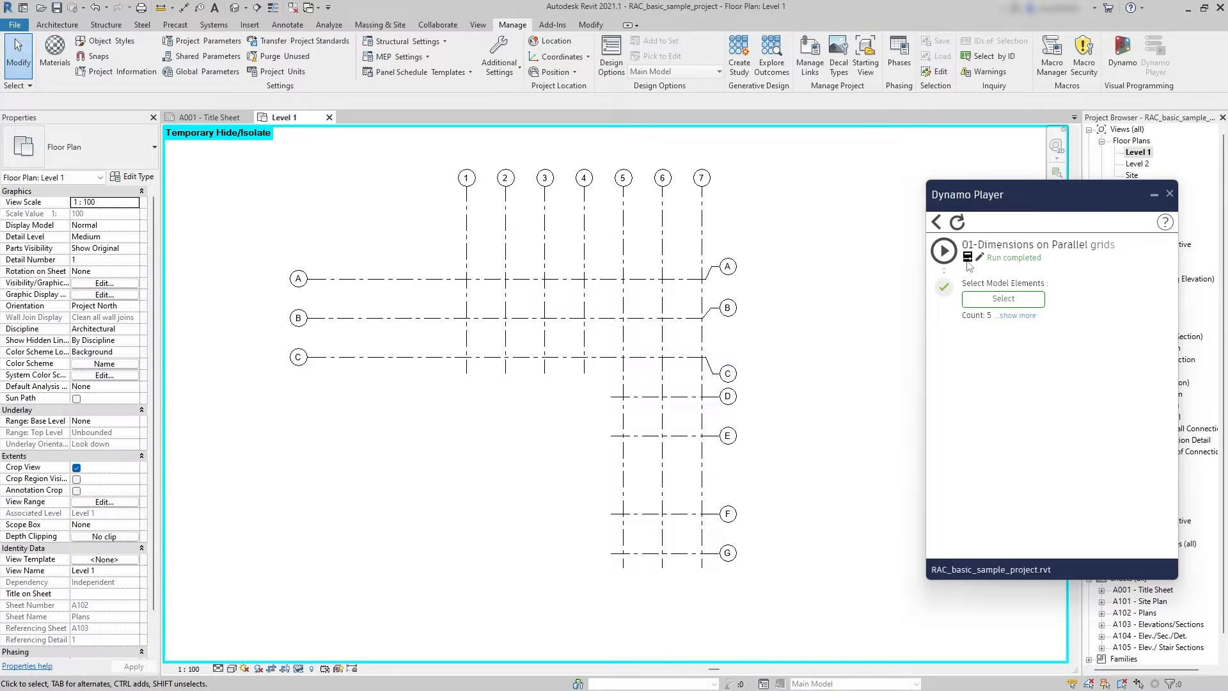
Reopen the parallel-grids script and dimension numbered grids 1 to 7.
left_click(935, 222)
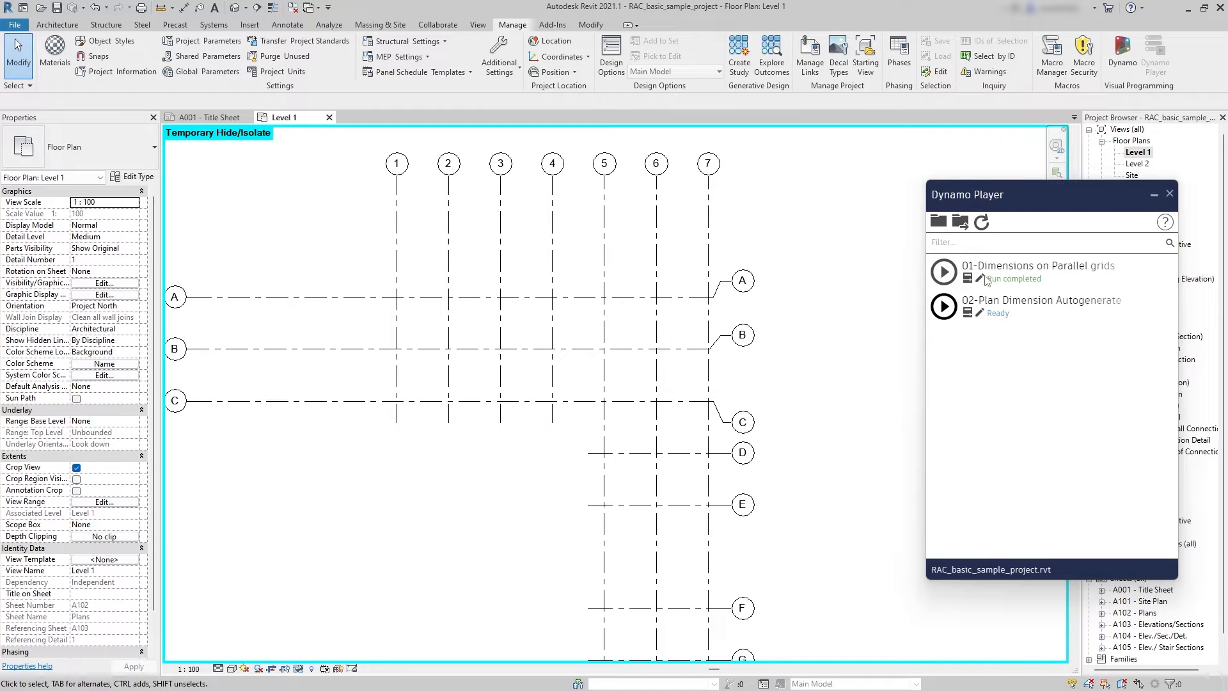
left_click(944, 272)
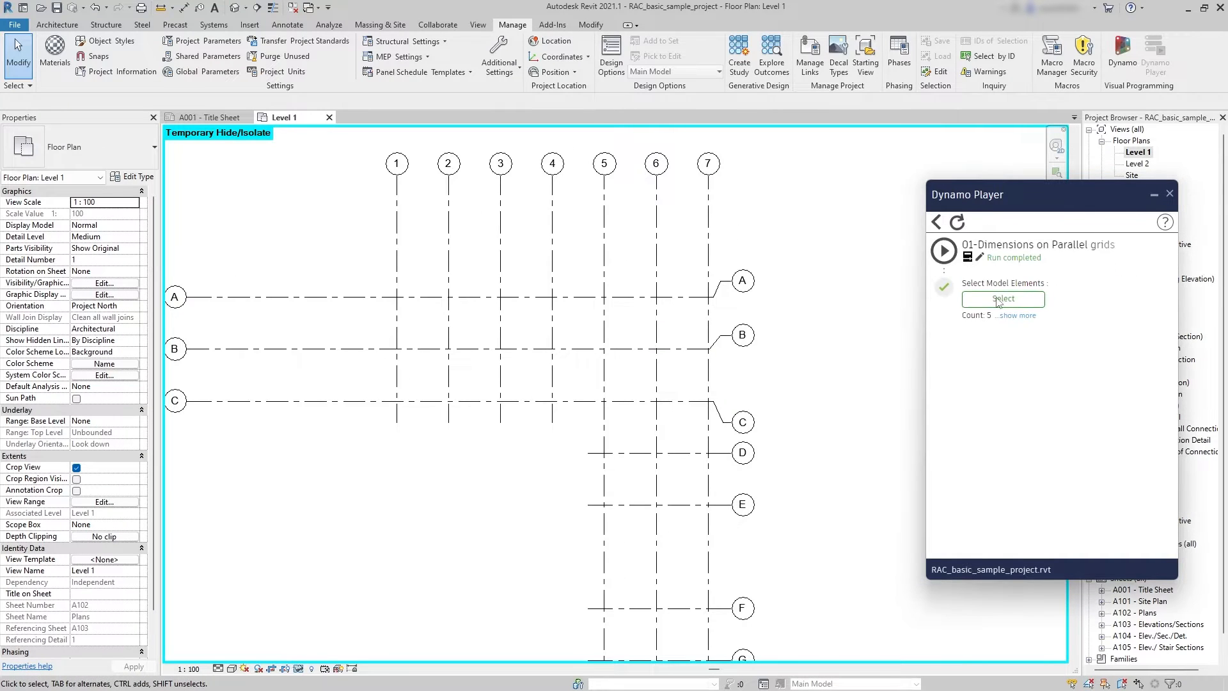
left_click(1002, 299)
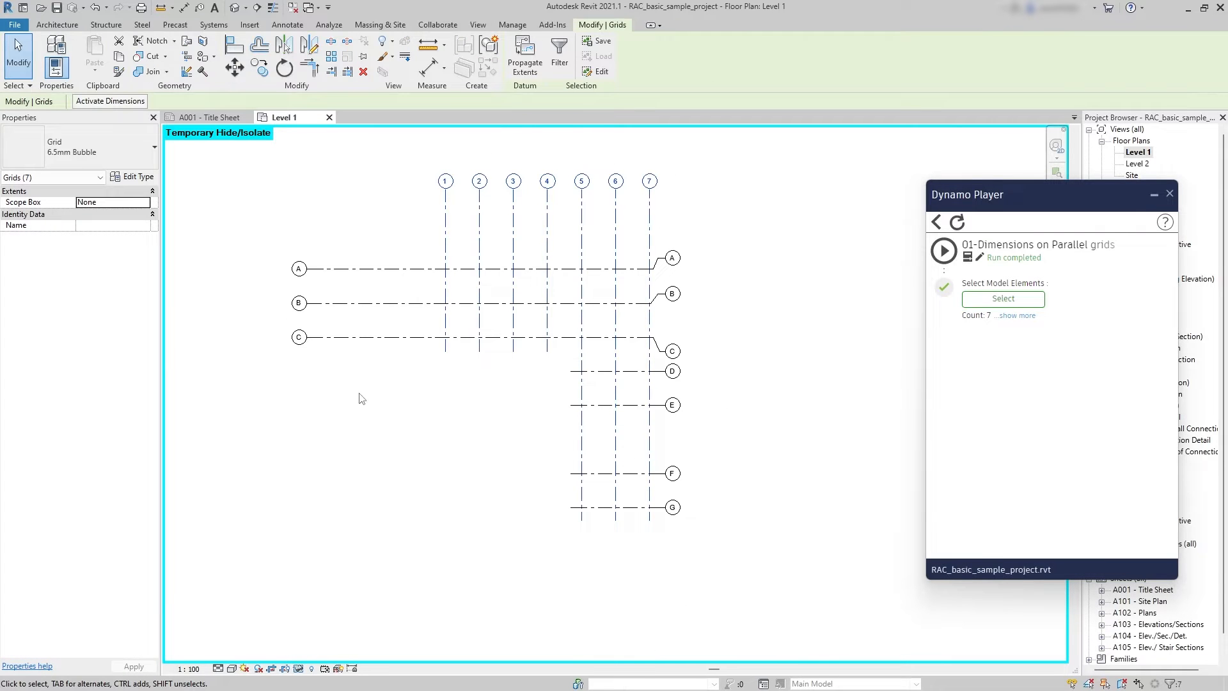
left_click(942, 250)
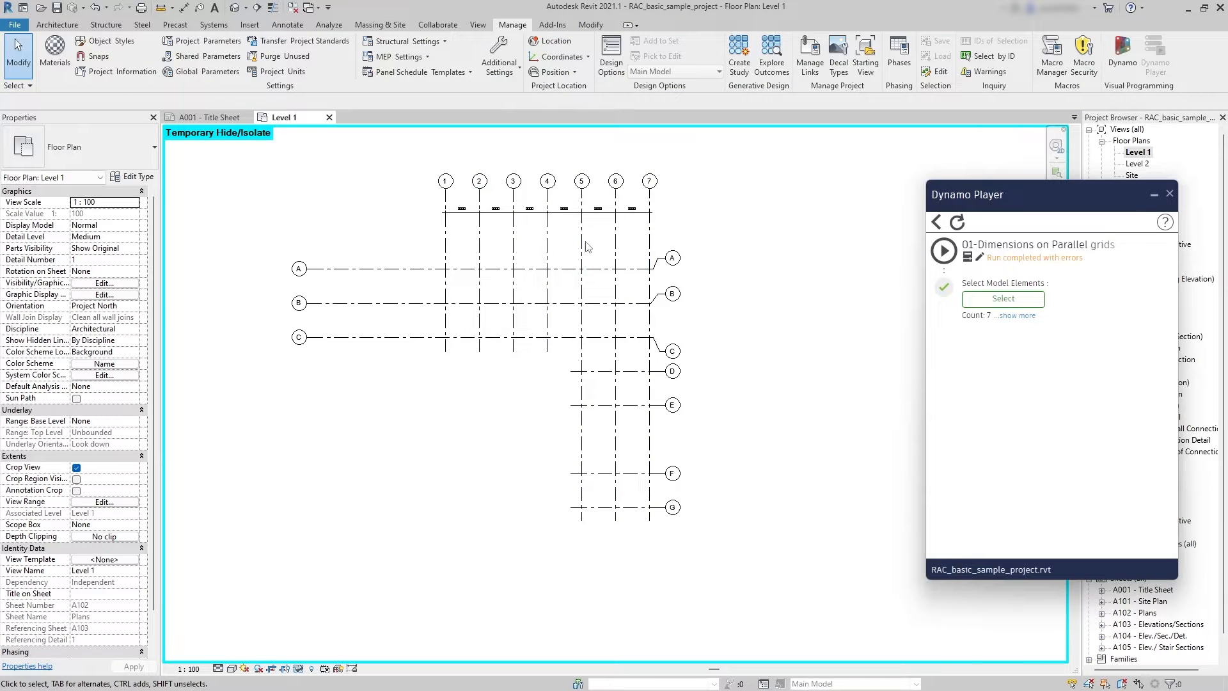
Dimension lettered grids A to C, then reselect and dimension lettered grids A to G.
left_click(1001, 299)
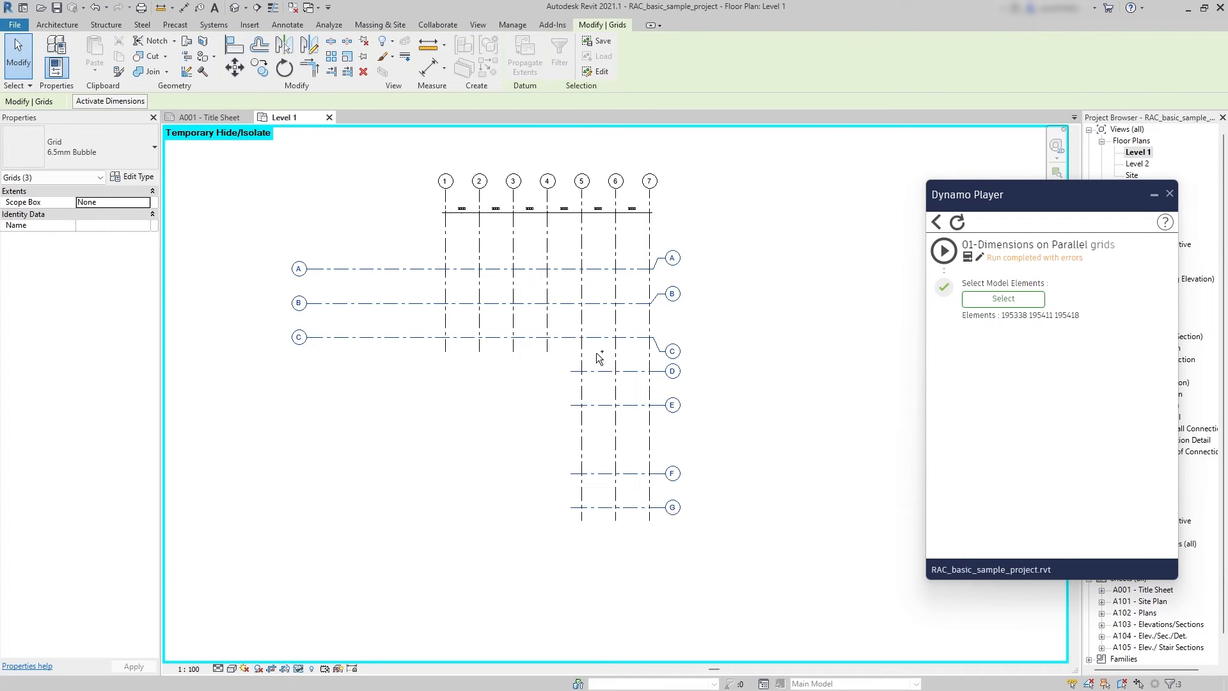
left_click(943, 252)
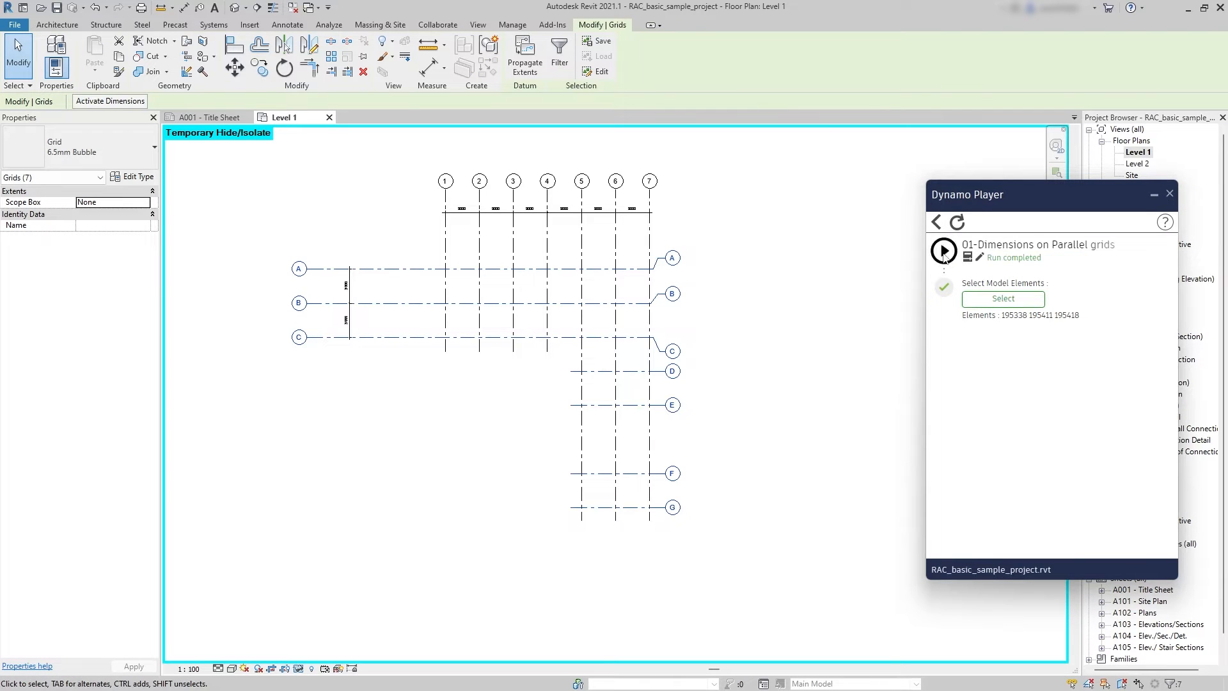
mouse_move(606, 371)
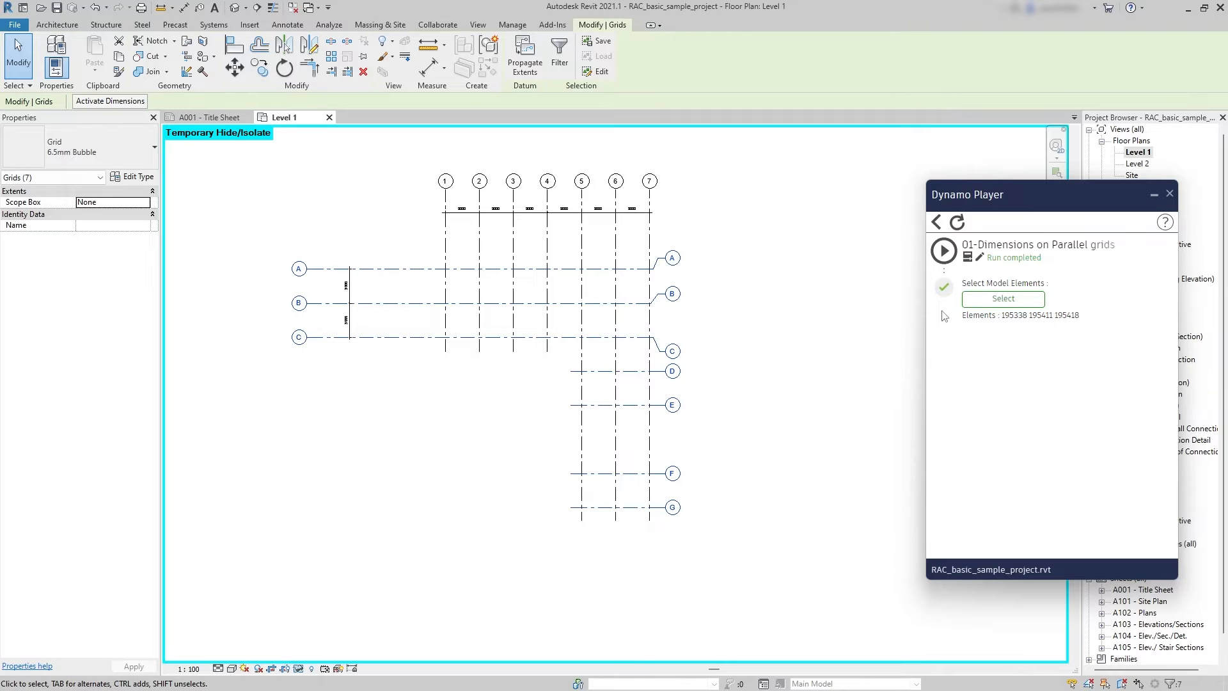
left_click(1003, 298)
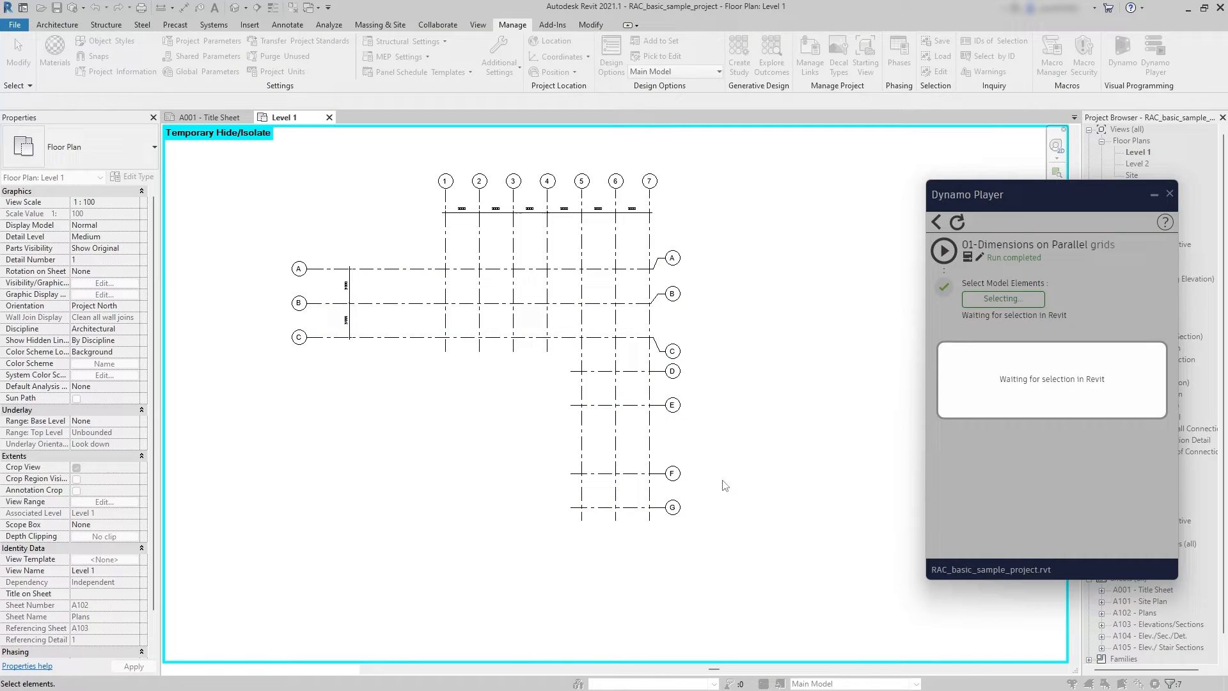
mouse_move(754, 484)
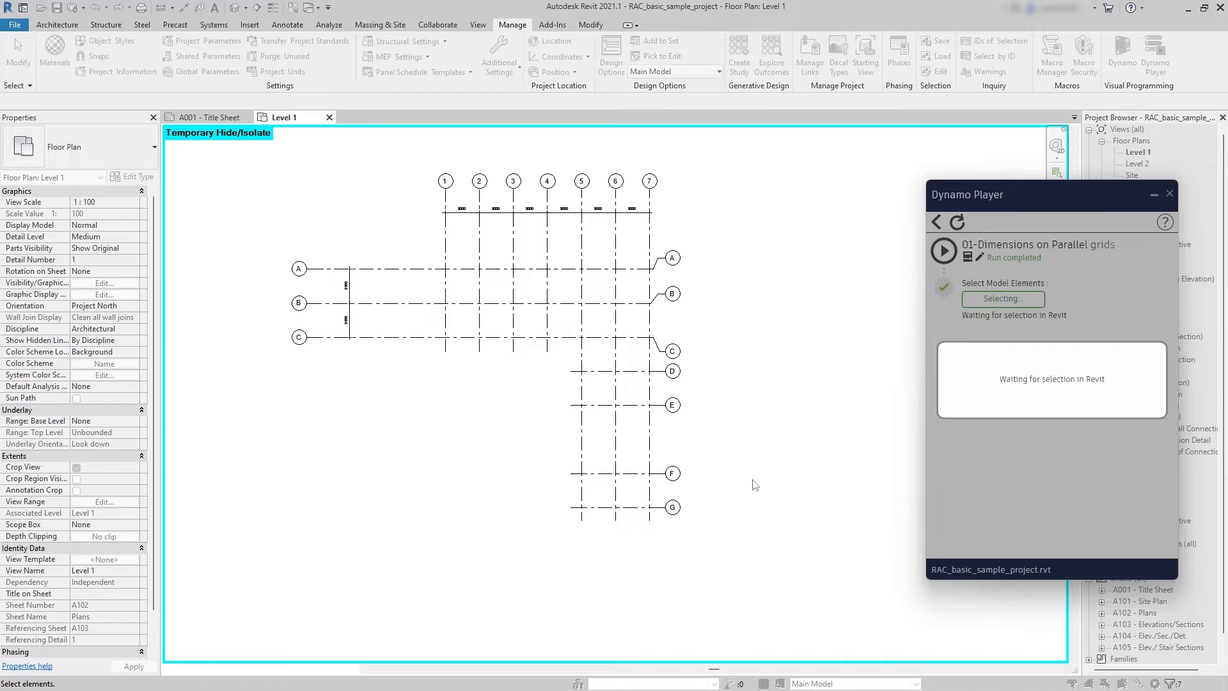
left_click(1002, 300)
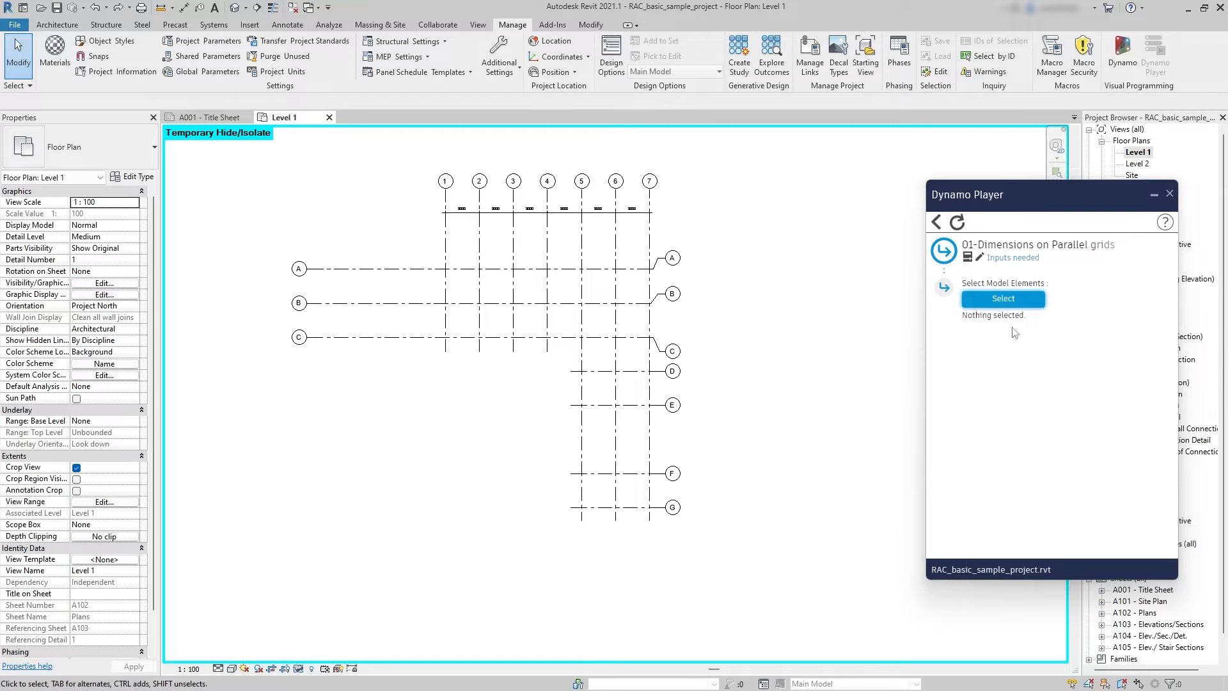
left_click(1002, 298)
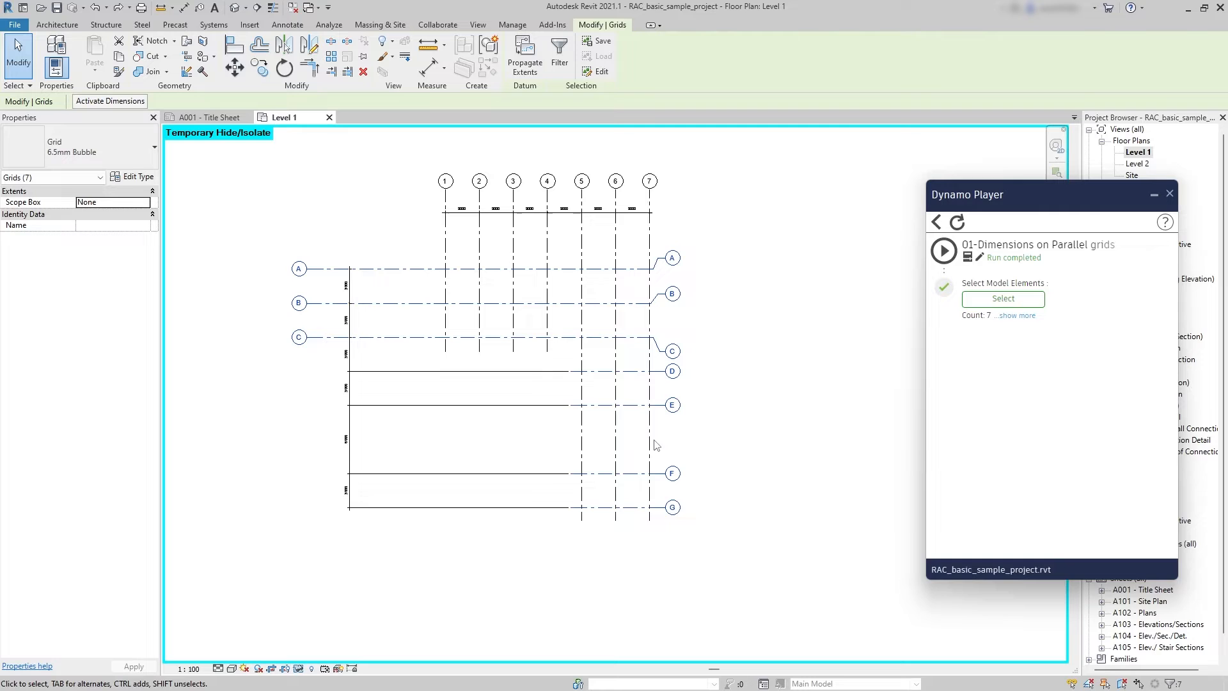
mouse_move(382, 368)
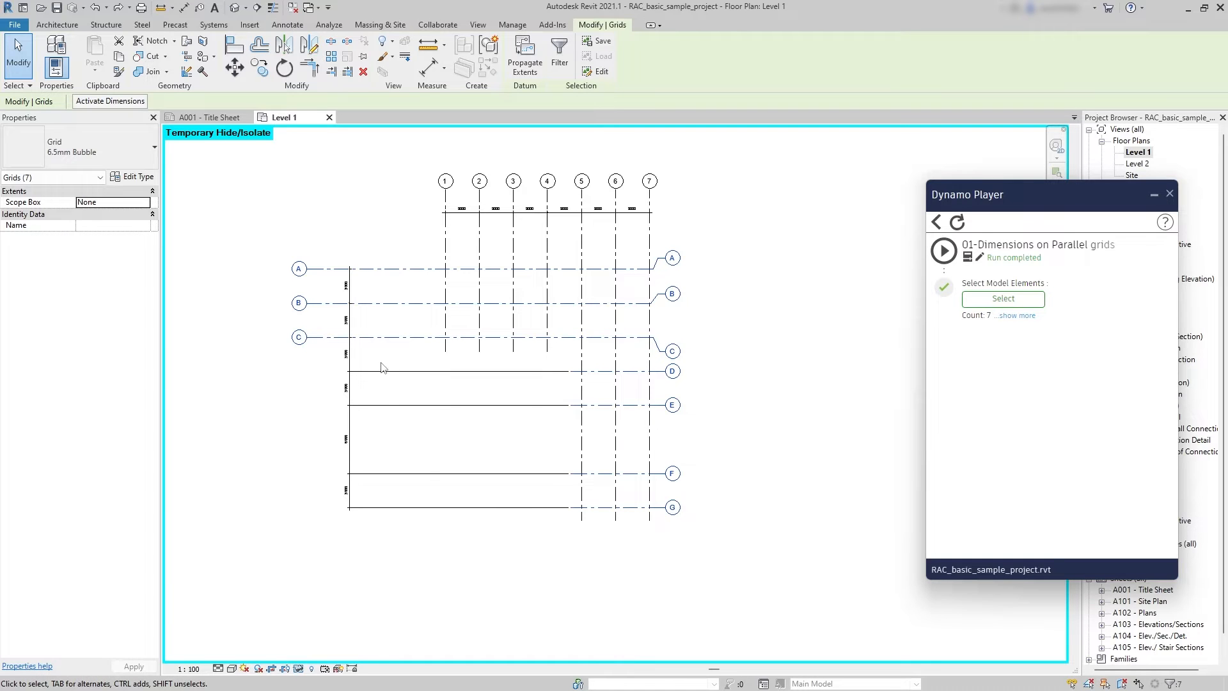
mouse_move(412, 392)
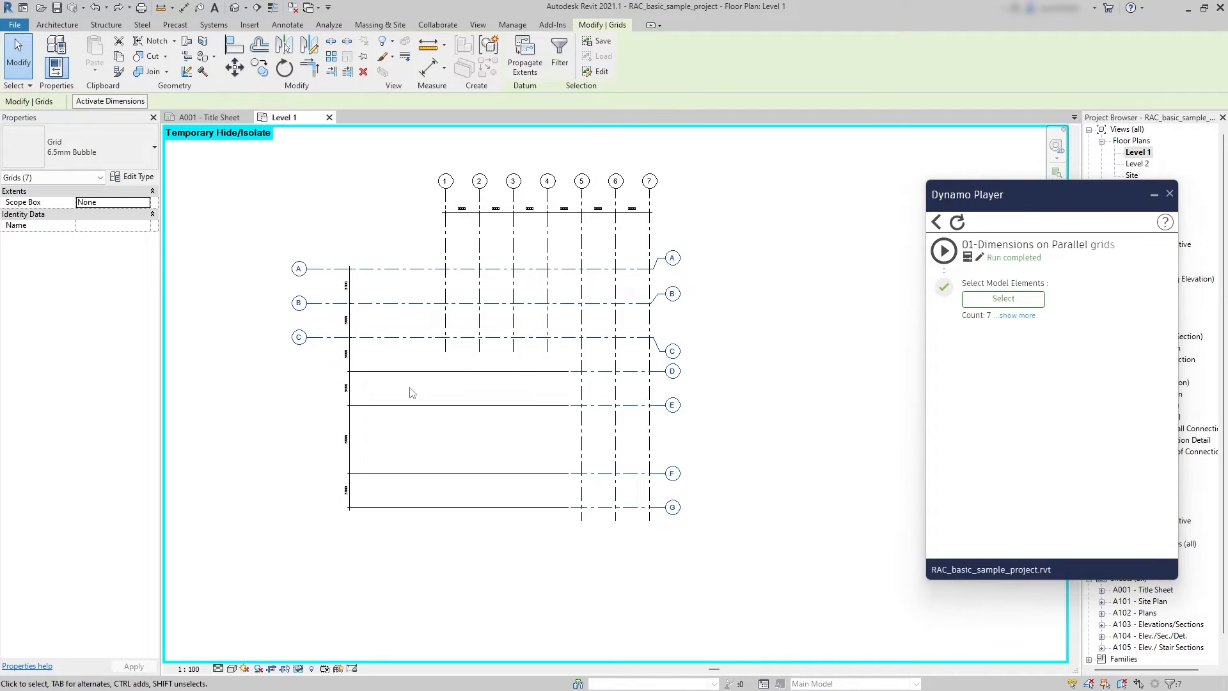
left_click(396, 371)
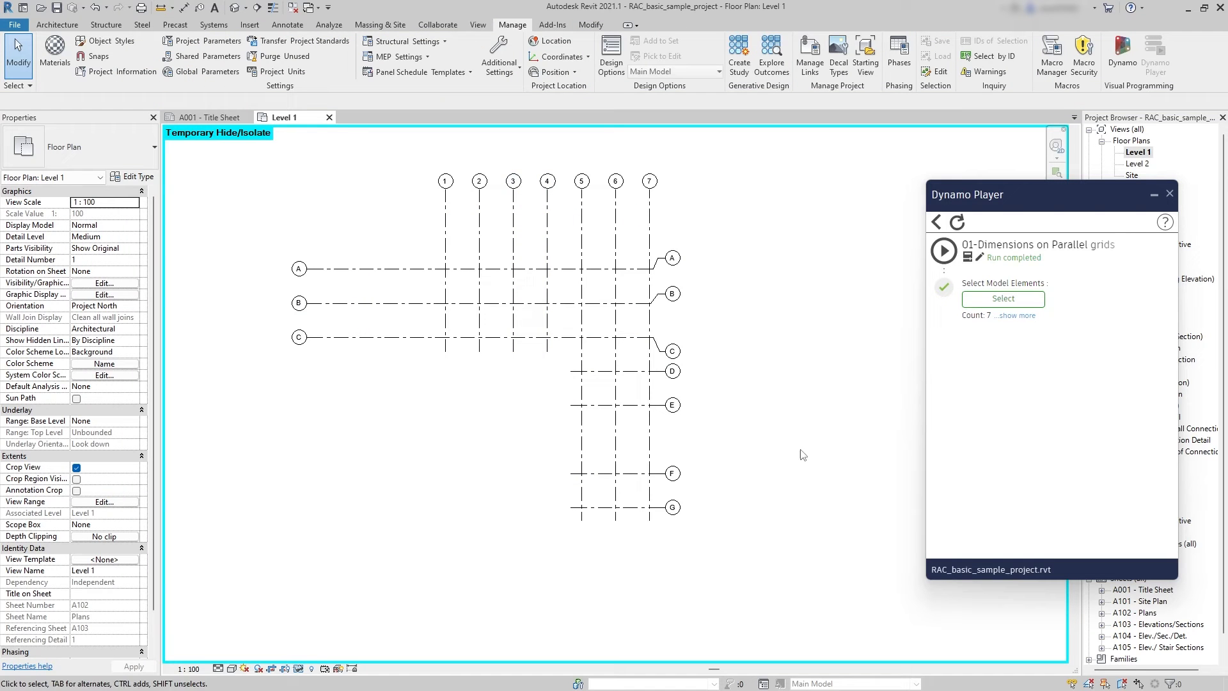
Select grids, run the parallel-grids script, and choose Remove Reference for the non-parallel grid.
left_click(1002, 298)
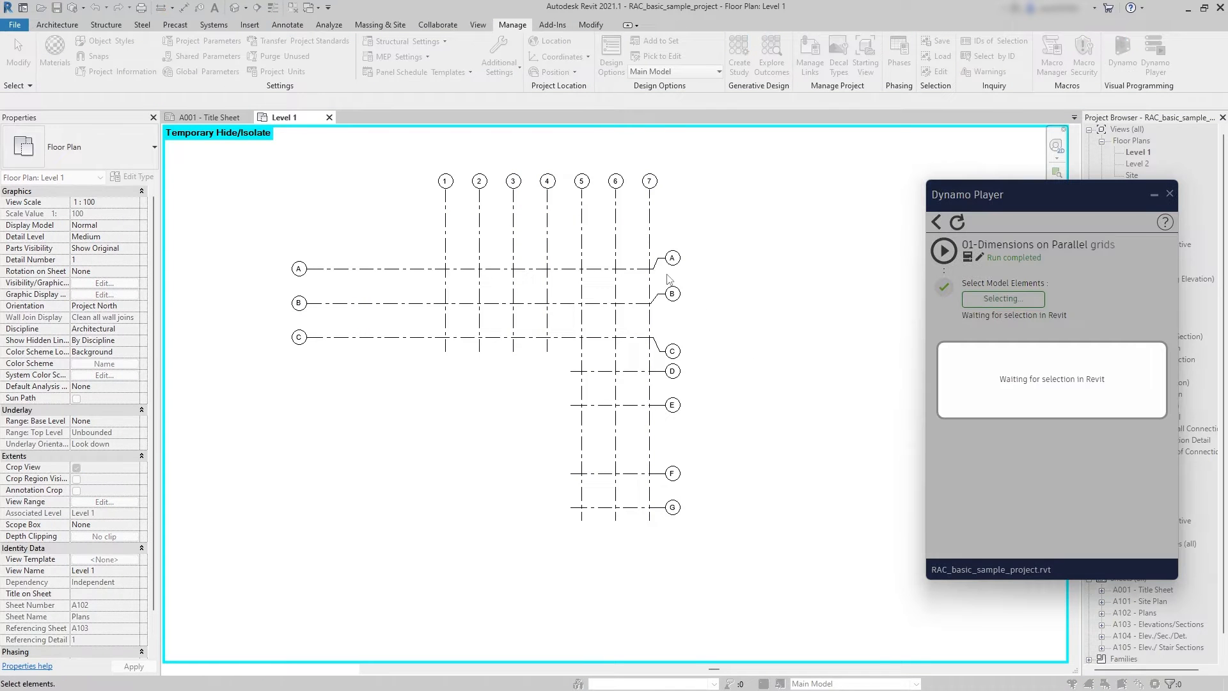
mouse_move(703, 281)
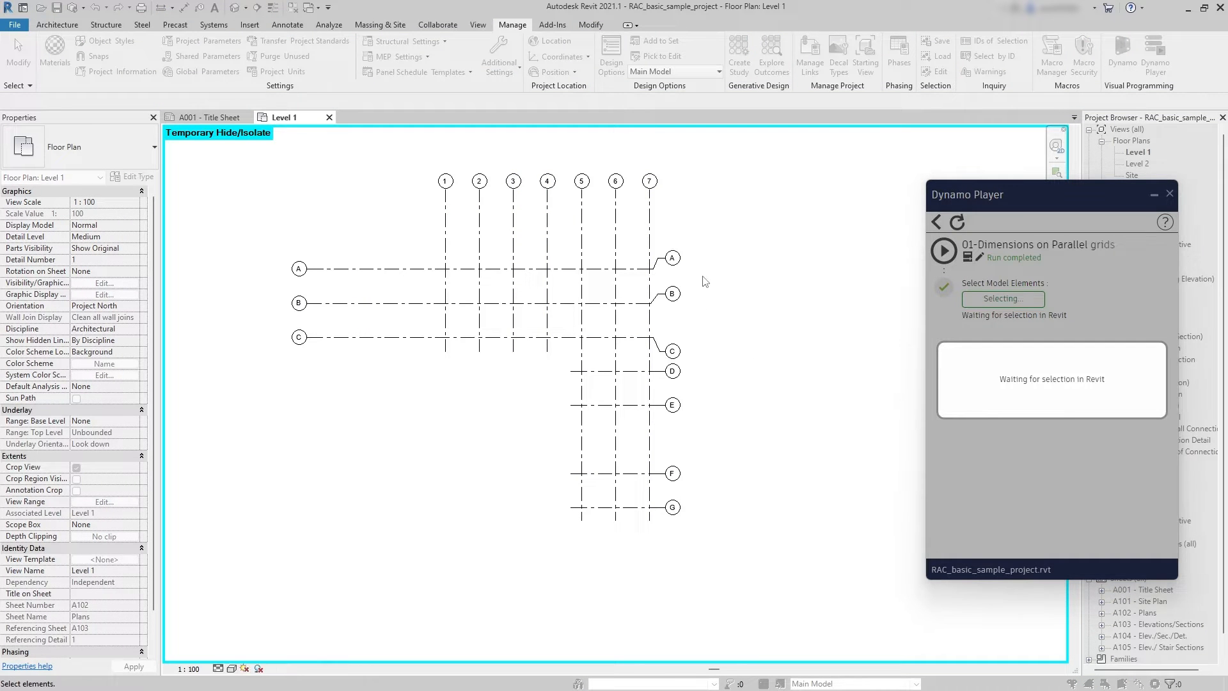
left_click(1002, 299)
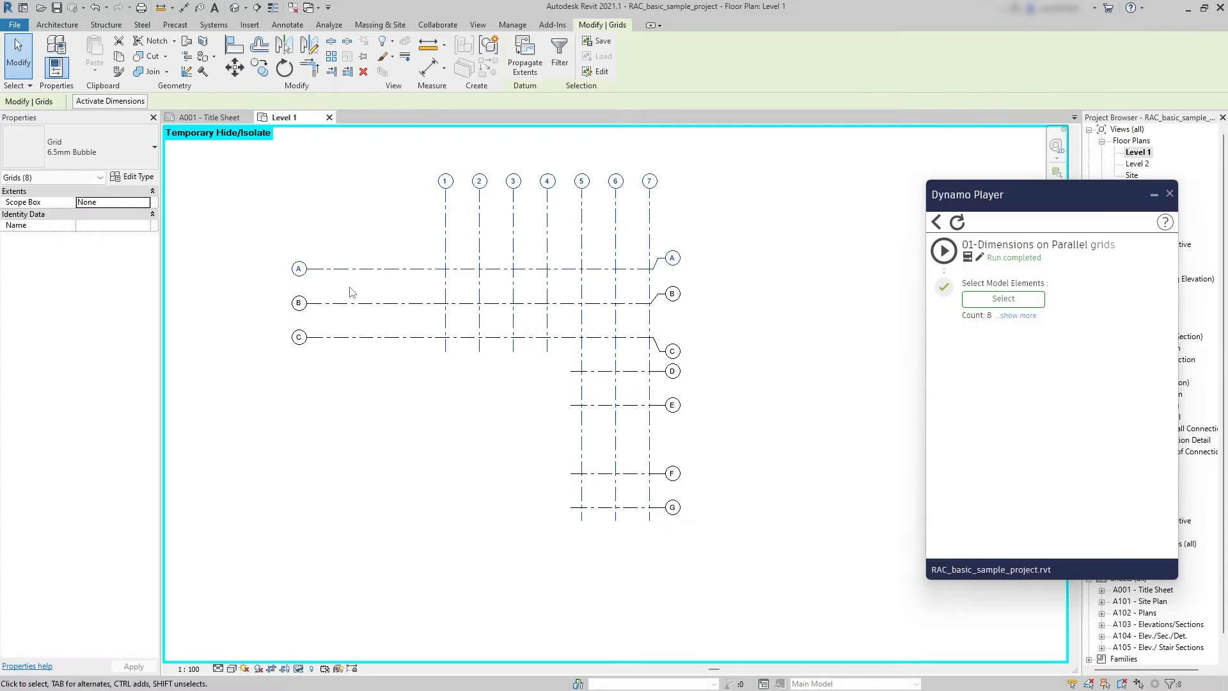
left_click(943, 251)
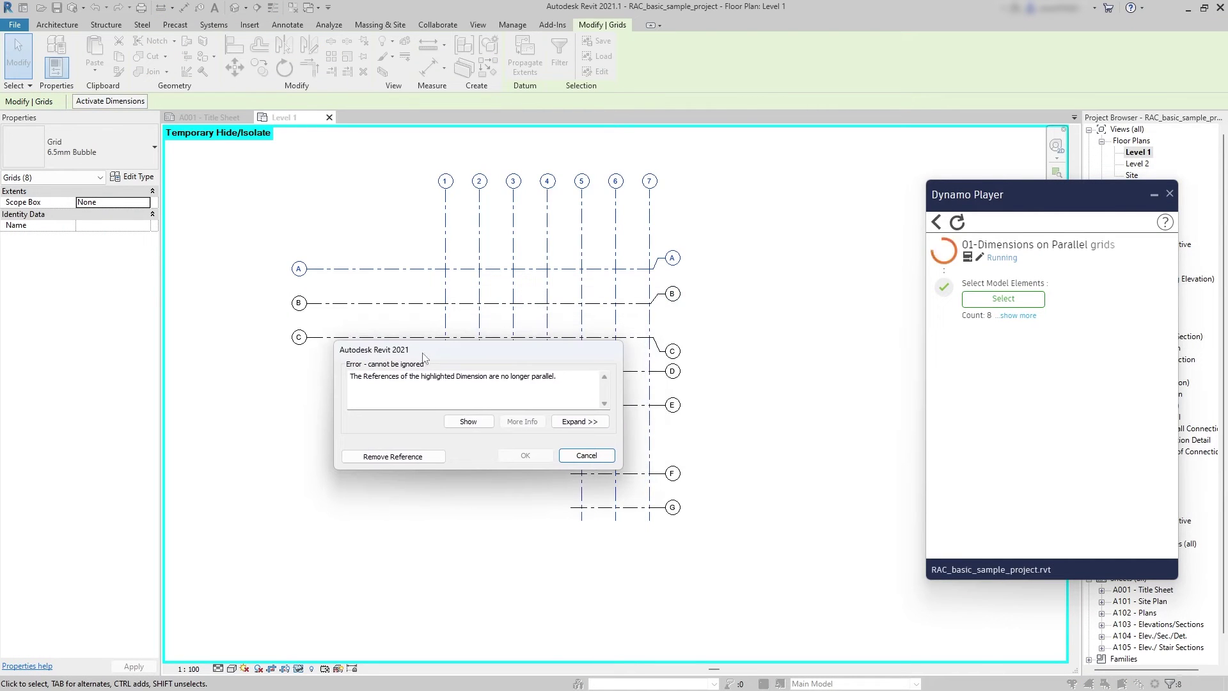
mouse_move(392, 456)
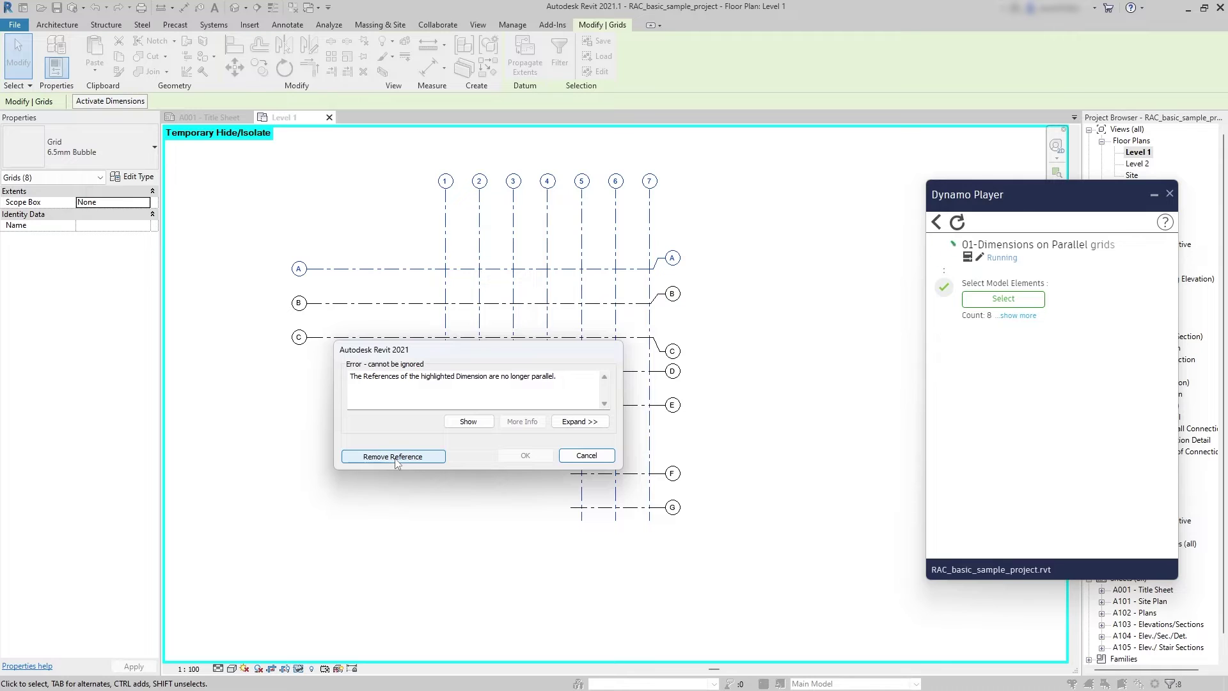
left_click(392, 456)
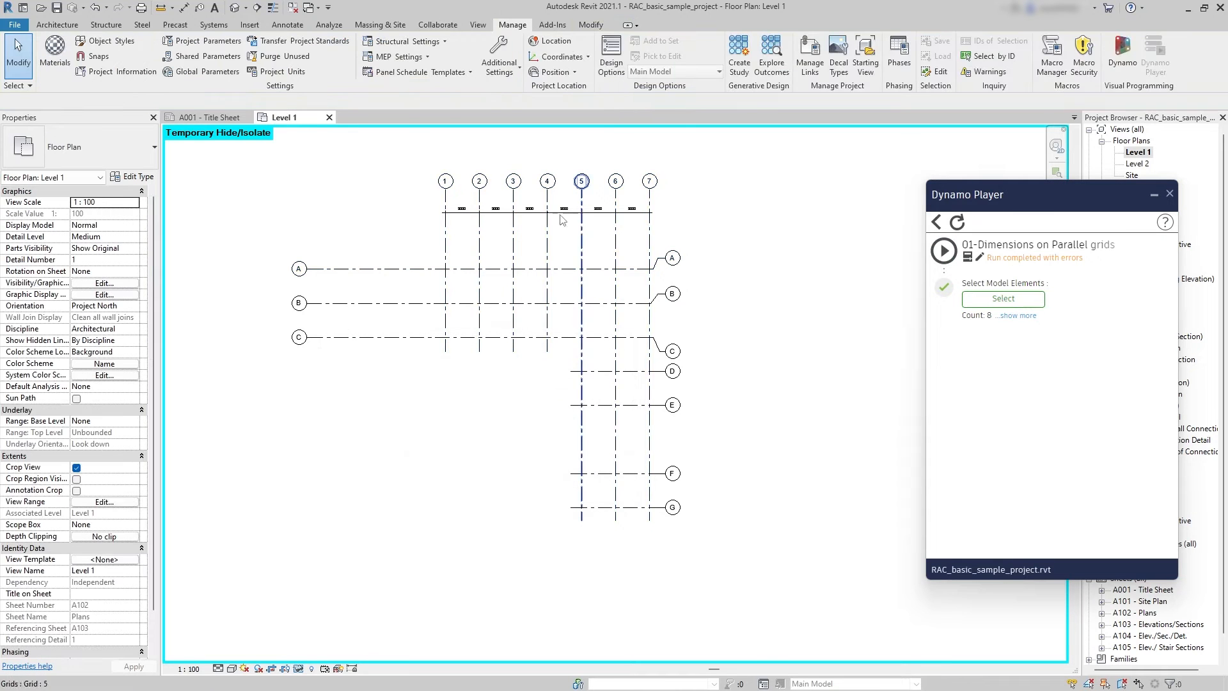
Dimension four grids, undo those dimensions, and set all fourteen grids as script input.
left_click(1003, 299)
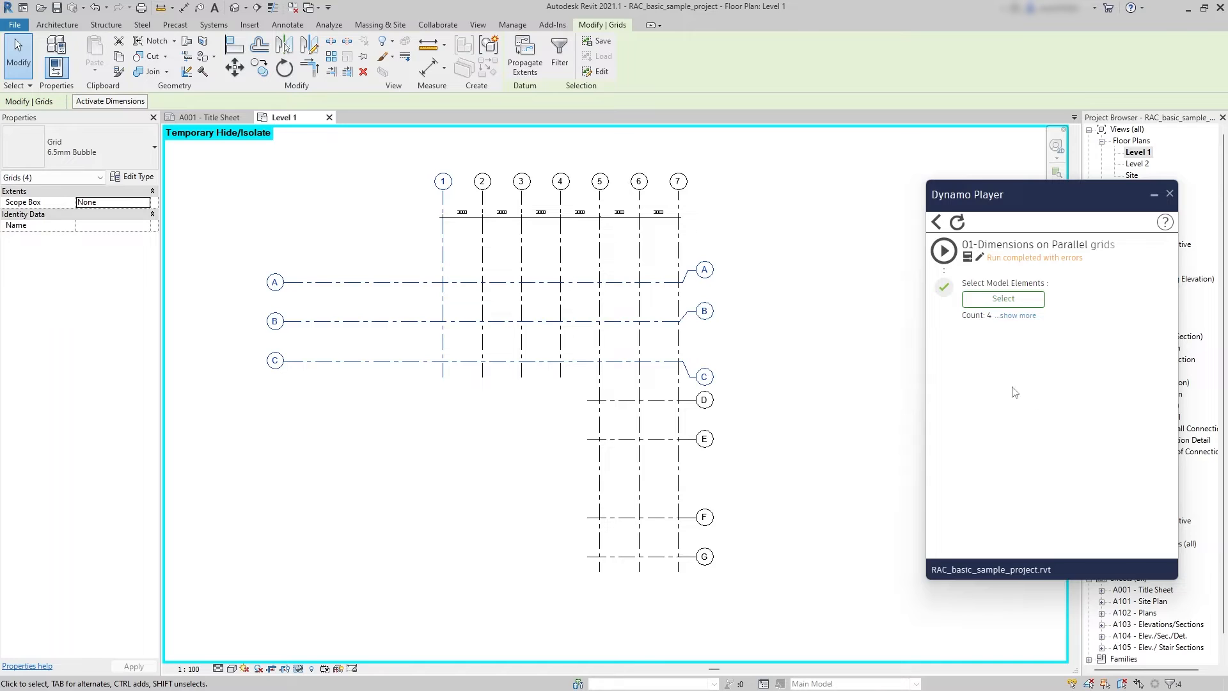
left_click(943, 250)
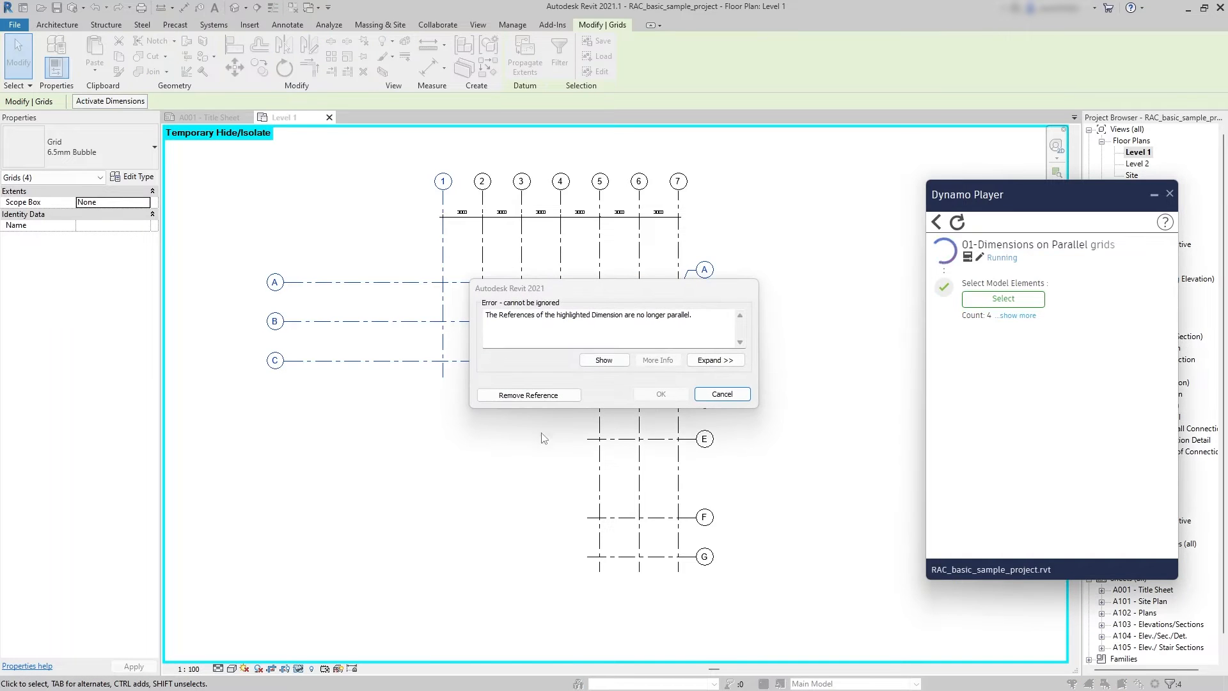
left_click(721, 394)
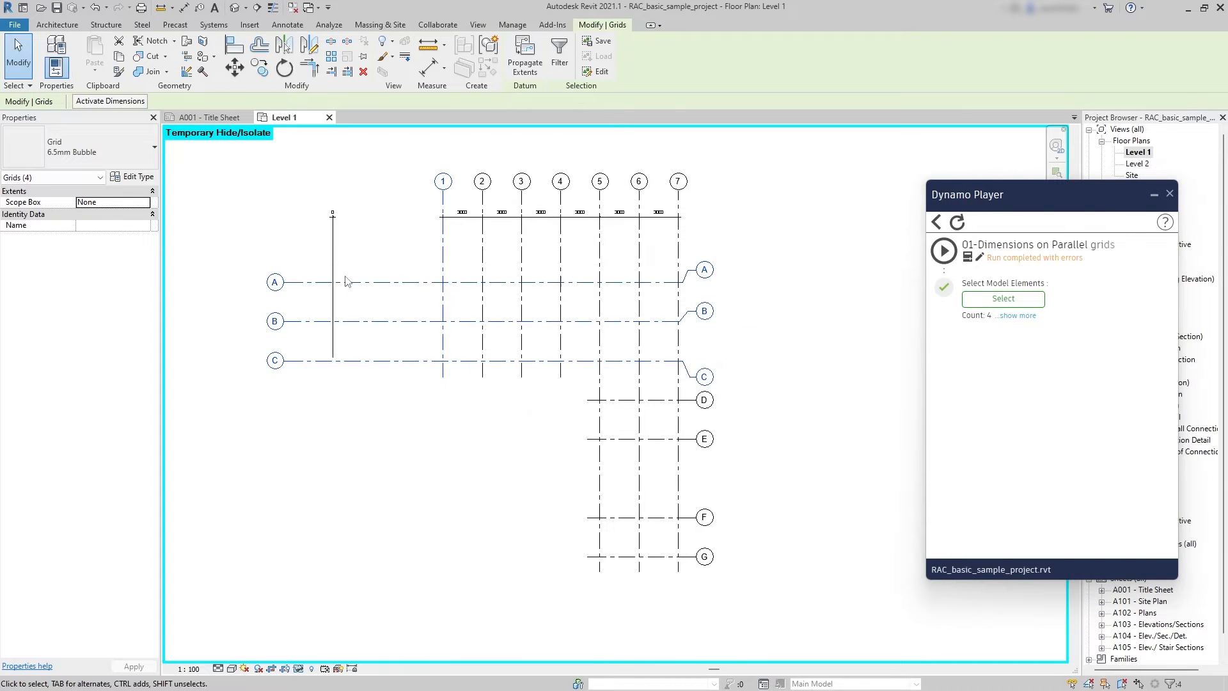
left_click(332, 219)
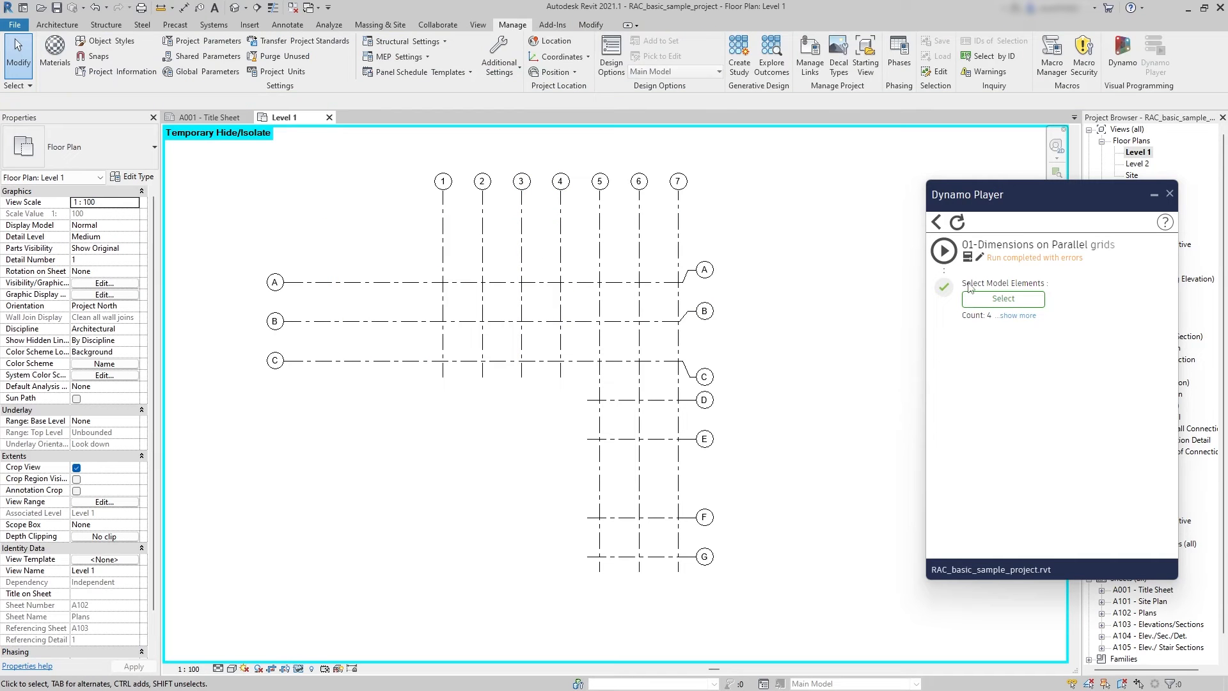
left_click(1002, 298)
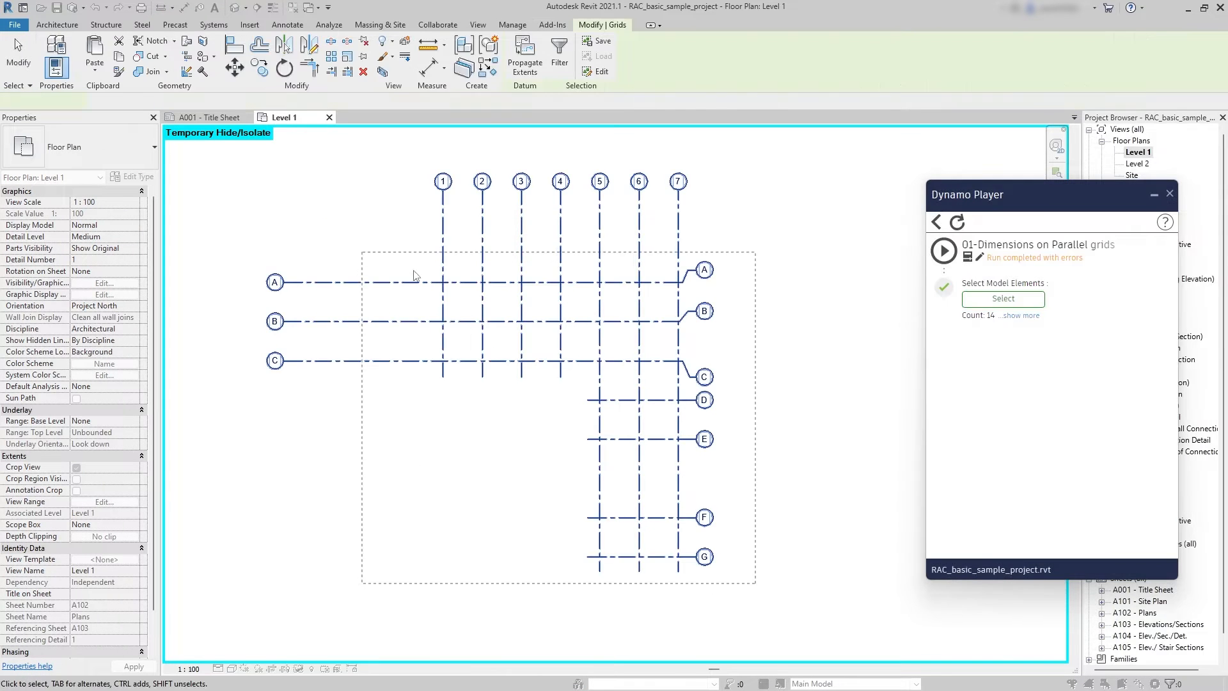
left_click(943, 251)
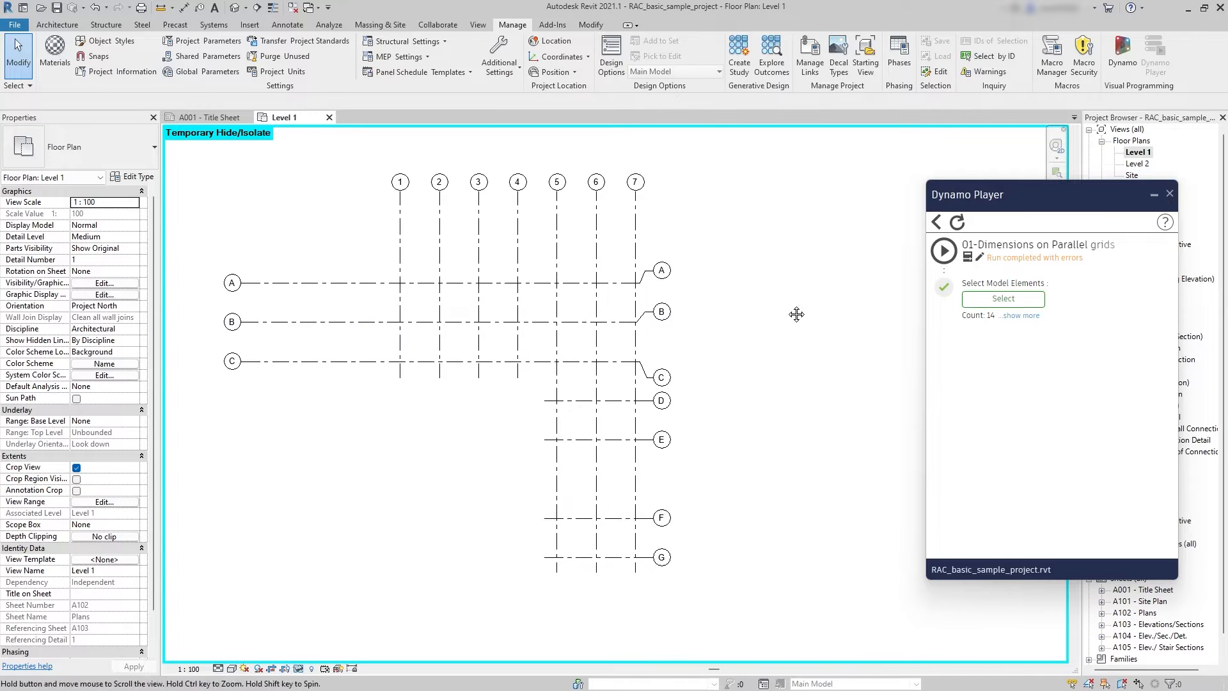
Run 02-Plan Dimension Autogenerate to dimension the numbered and lettered grids.
left_click(935, 222)
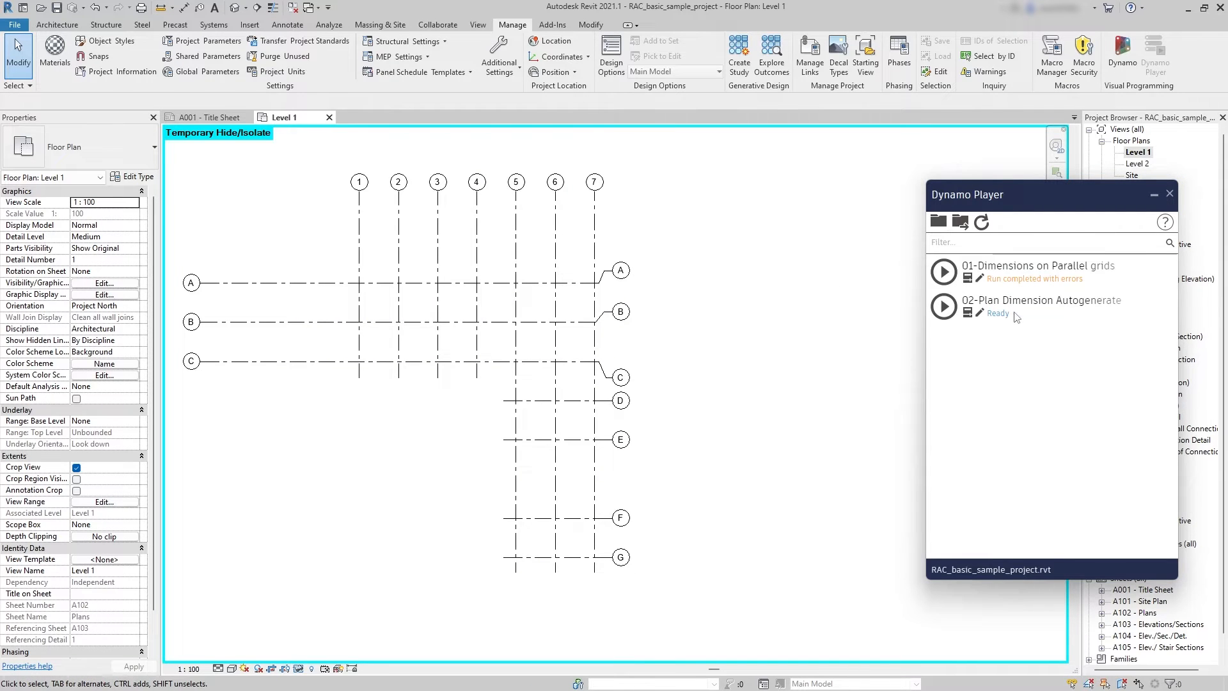
mouse_move(854, 372)
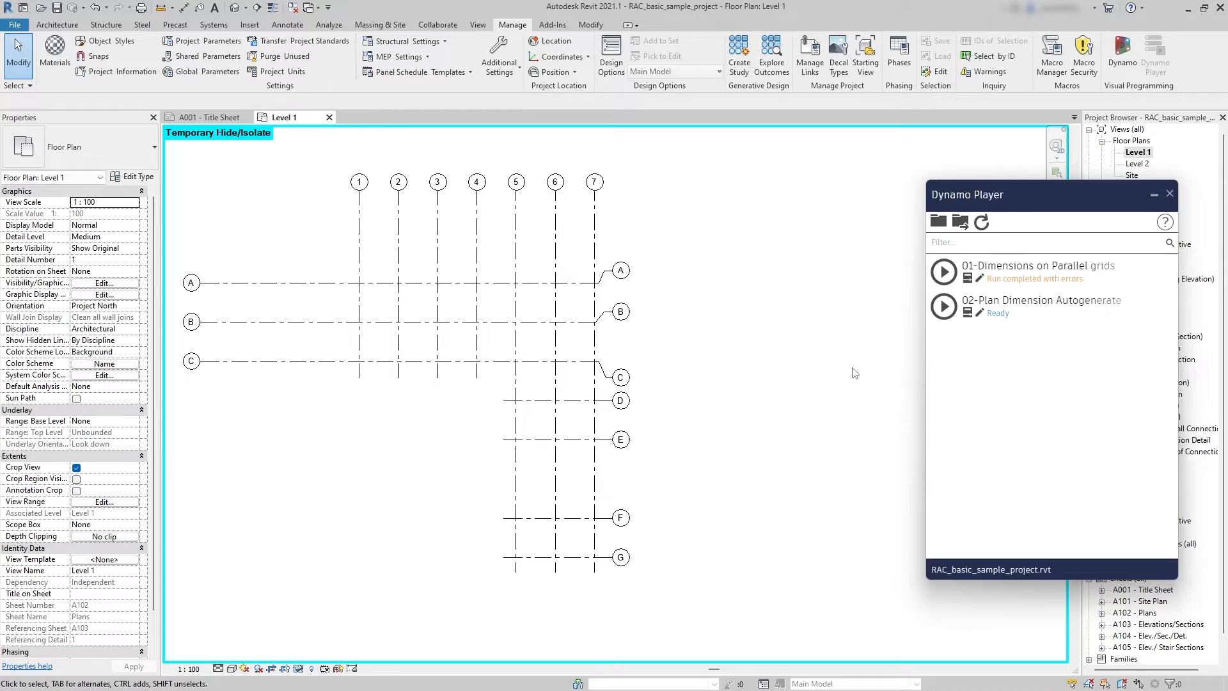
left_click(943, 306)
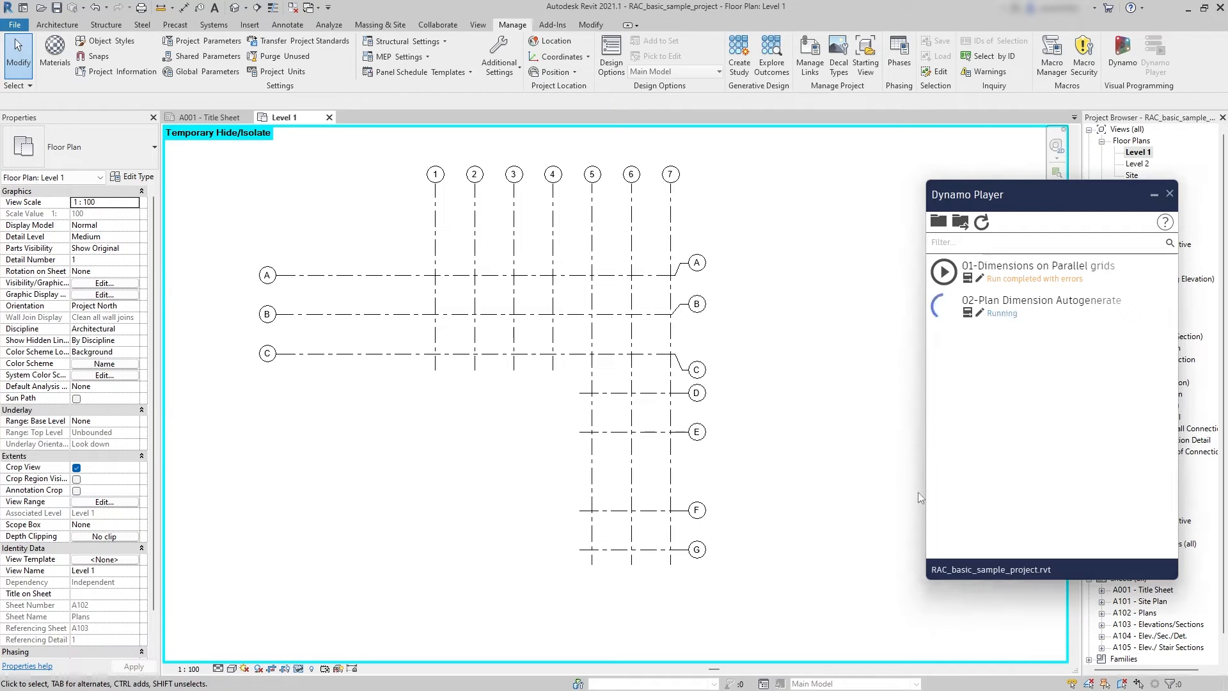
left_click(943, 307)
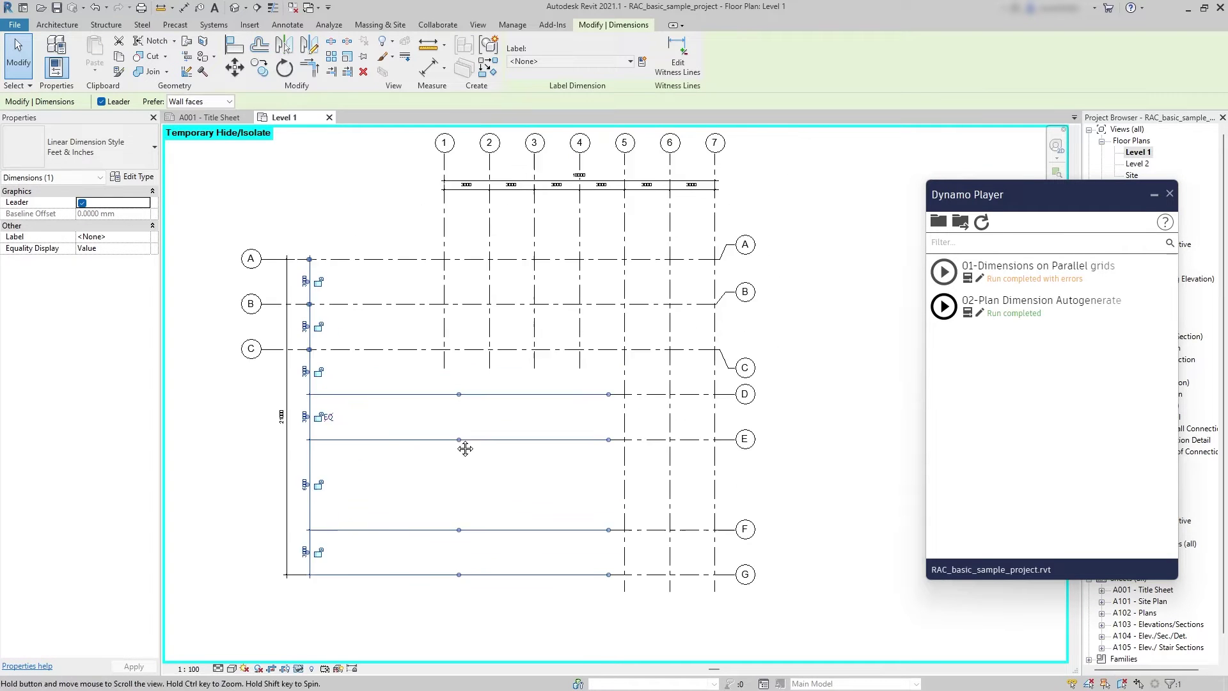
Draw diagonal parallel grids 8, 9 and 10 across the Level 1 plan.
left_click(512, 24)
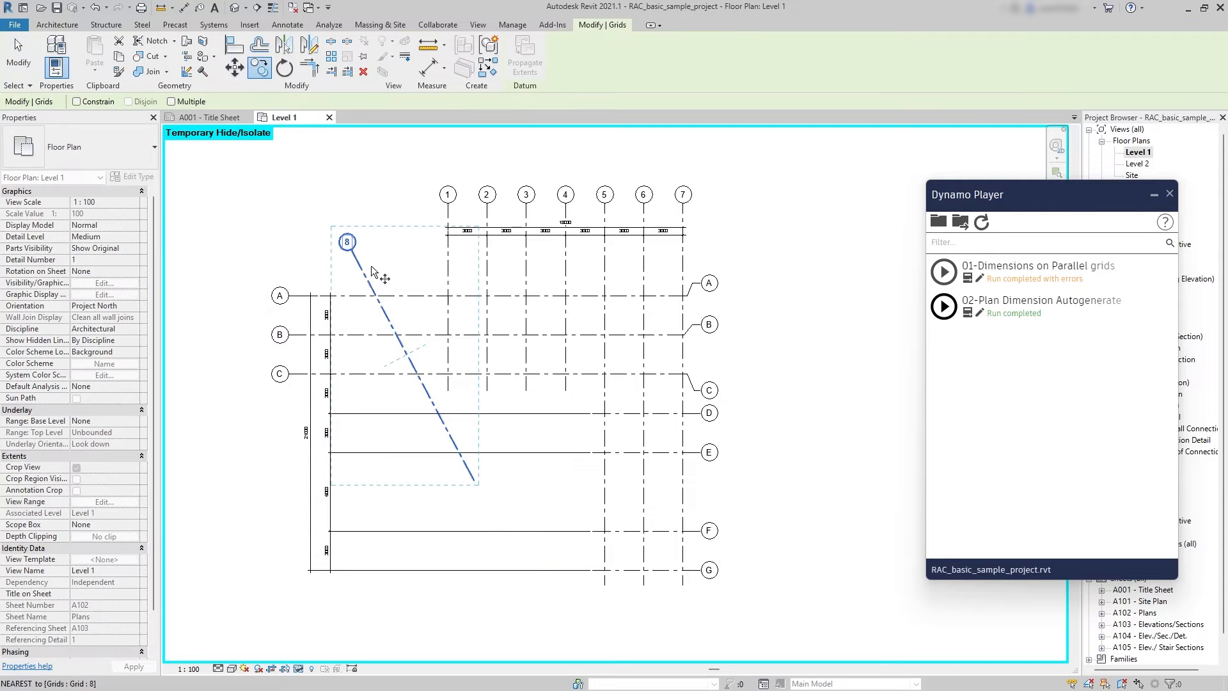
left_click(348, 243)
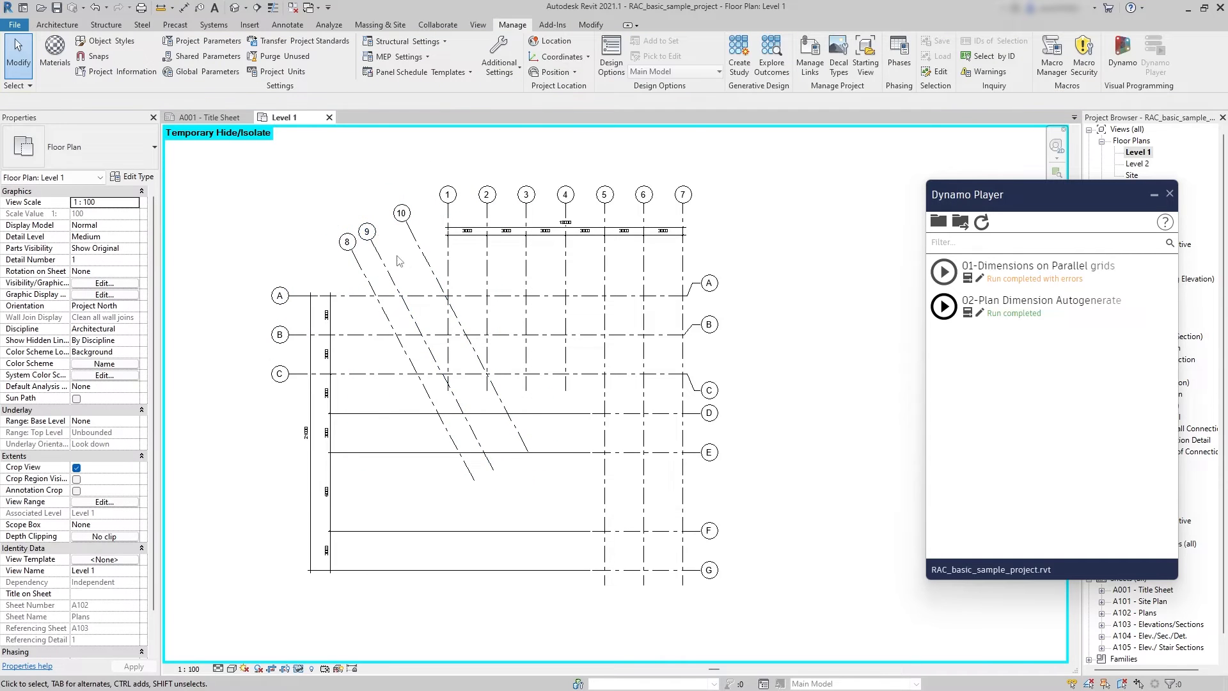
left_click(524, 229)
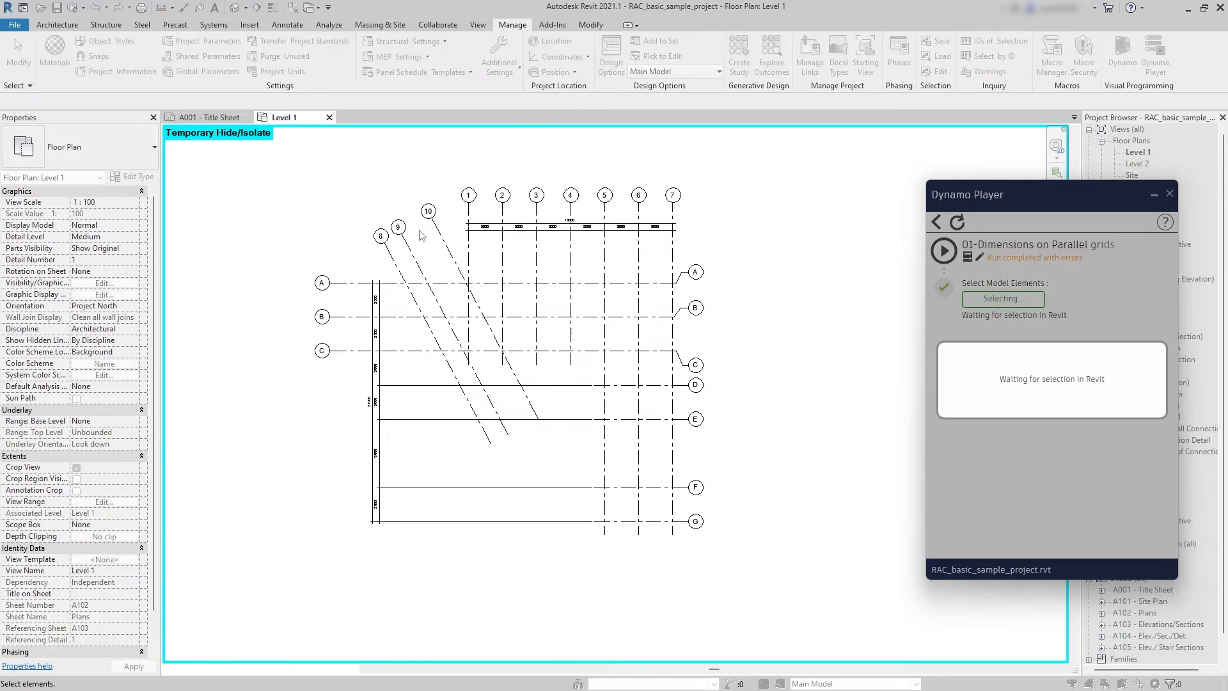
Dimension diagonal grids 8–10 with the script, then open Snowdon Towers in Revit 2024.
left_click(1002, 299)
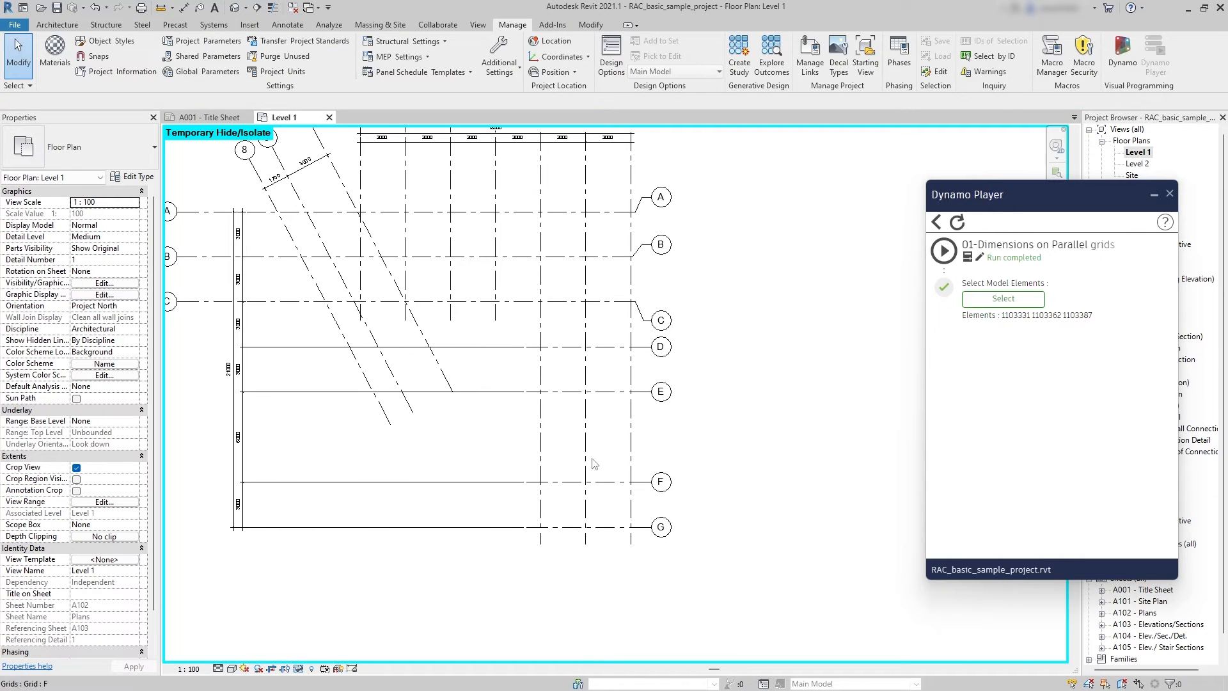
mouse_move(635, 423)
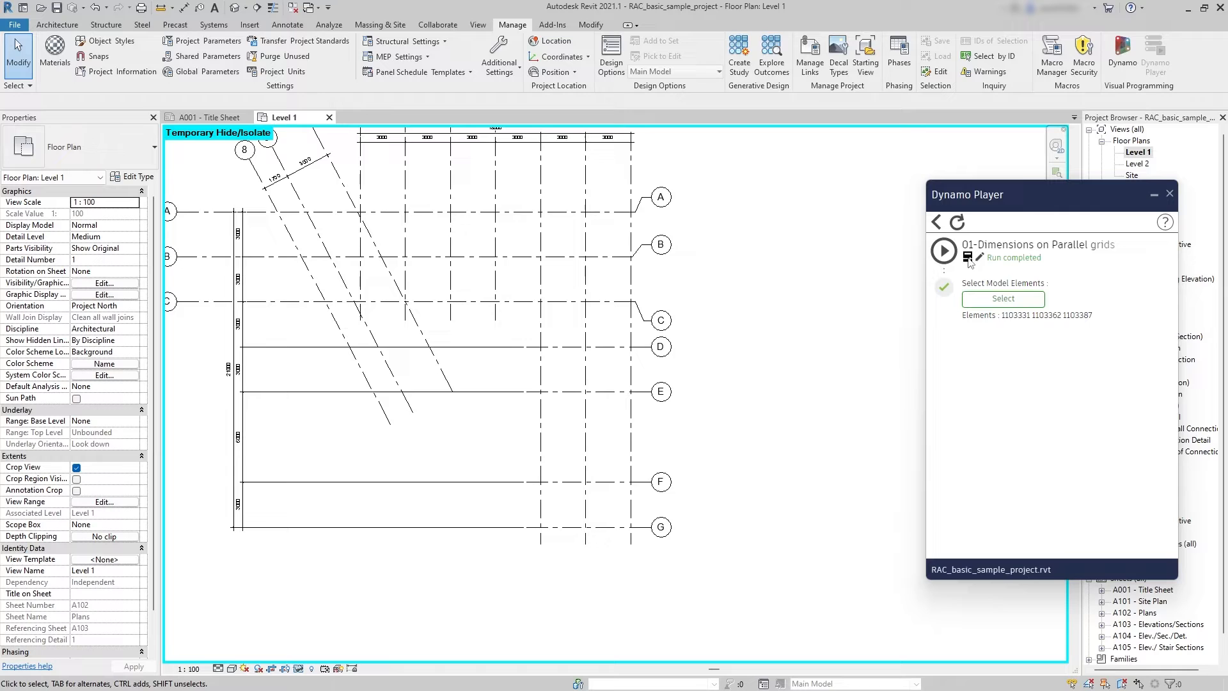
left_click(1002, 298)
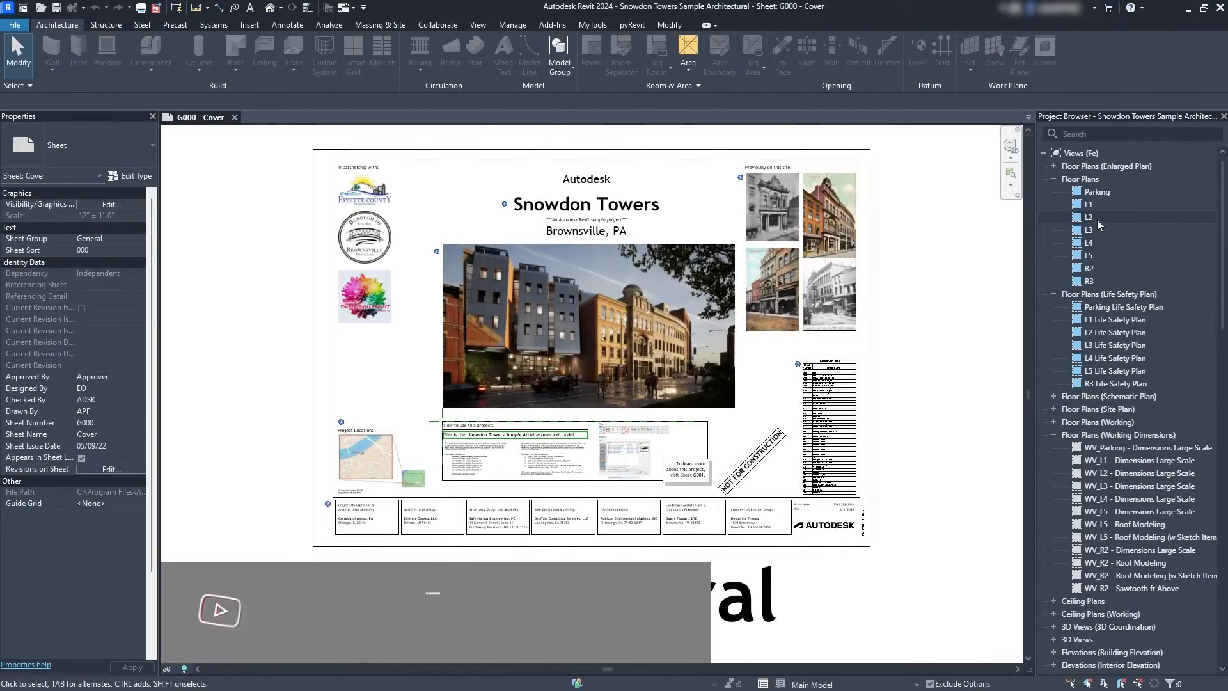
Open the Snowdon Towers L2 floor plan, zoom out, and launch Dynamo Player.
double_click(1089, 216)
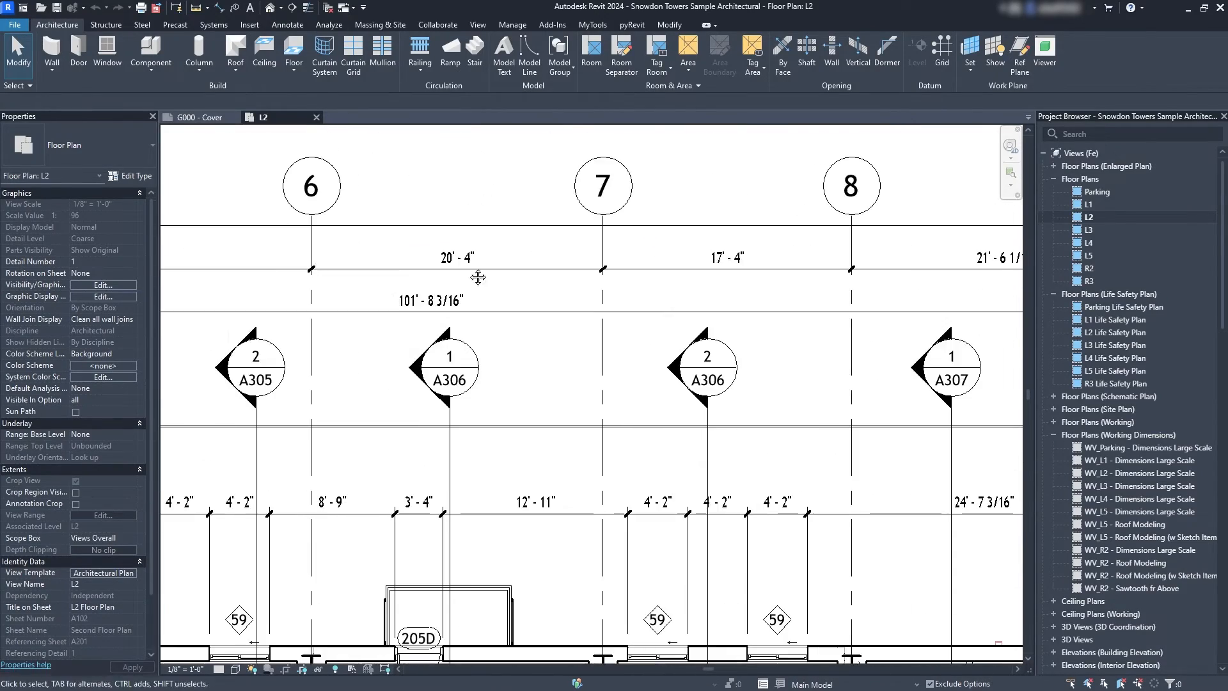
scroll("down", 3)
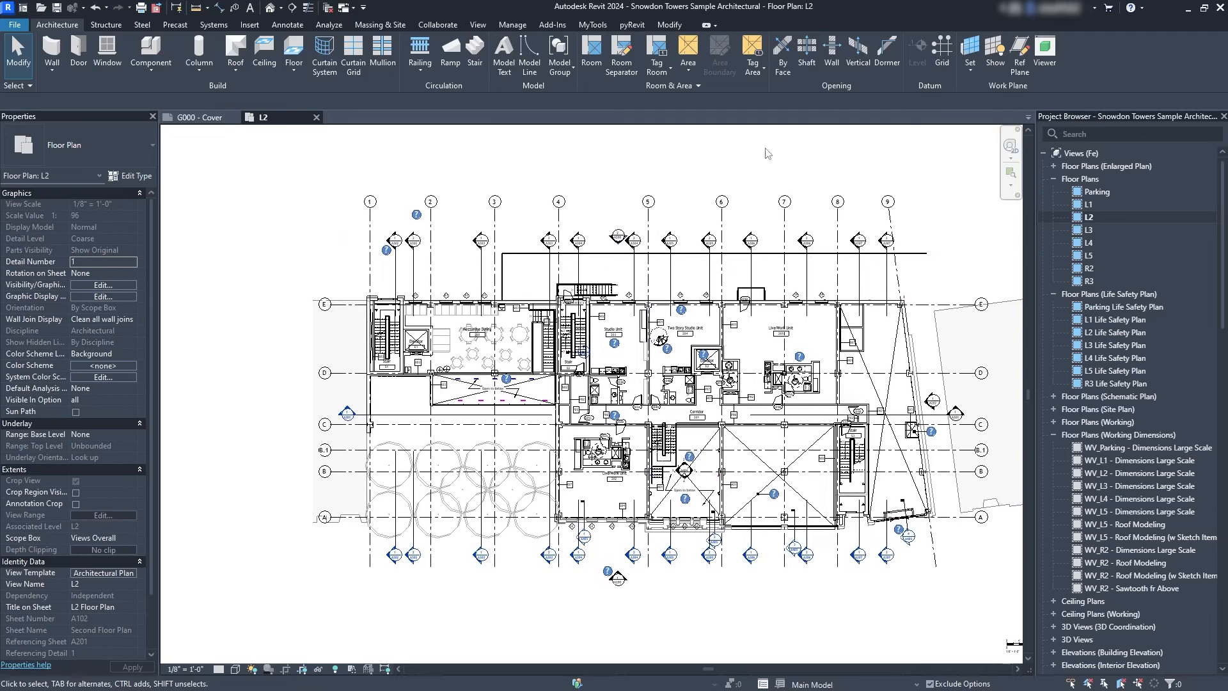
left_click(512, 24)
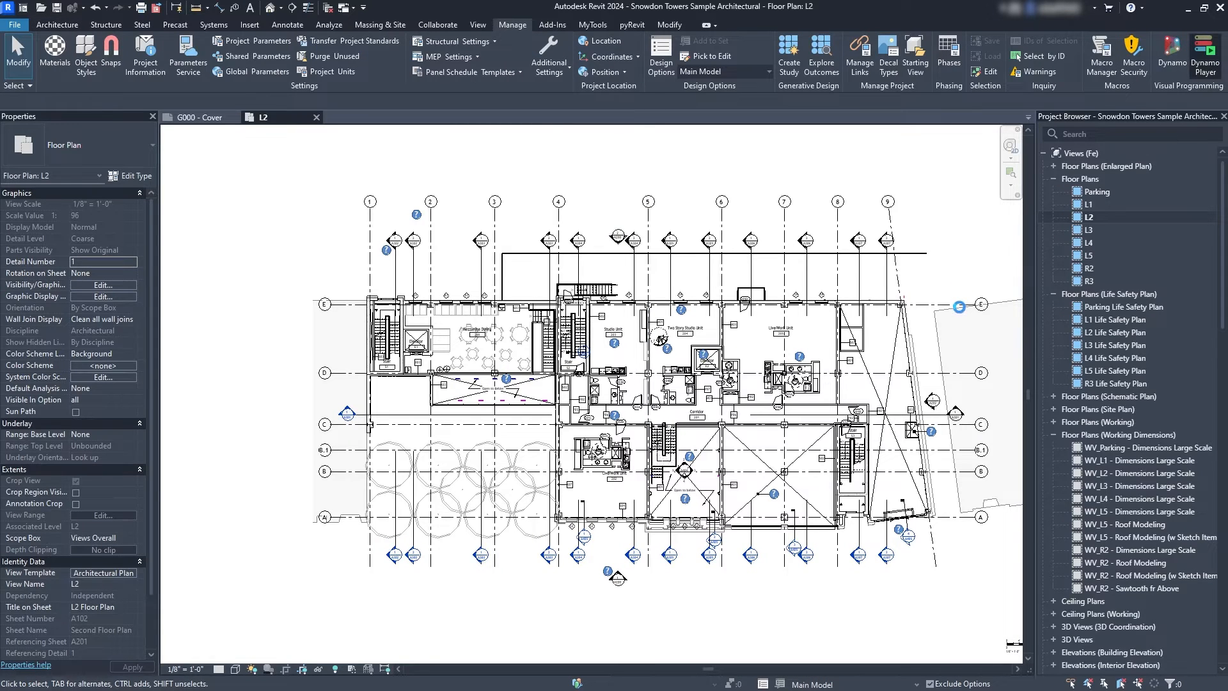
left_click(1203, 51)
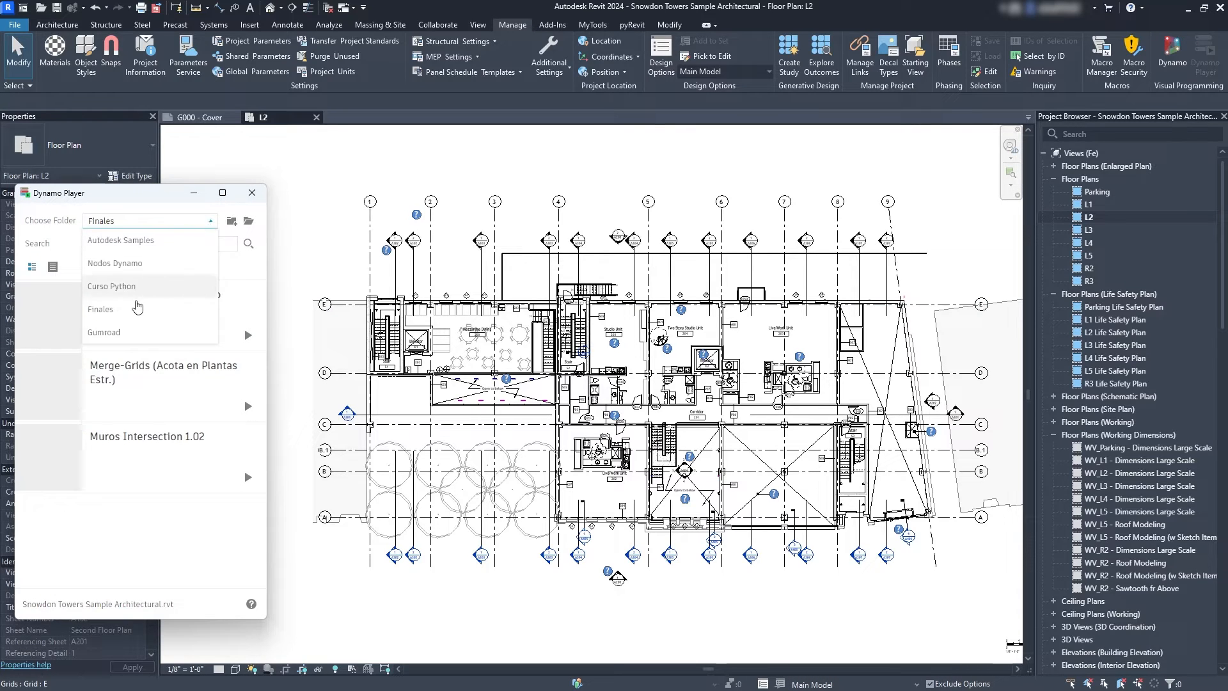
Run 02-Plan Dimension Autogenerate from the Gumroad folder, then open 01-Dimensions on Parallel grids.
left_click(103, 332)
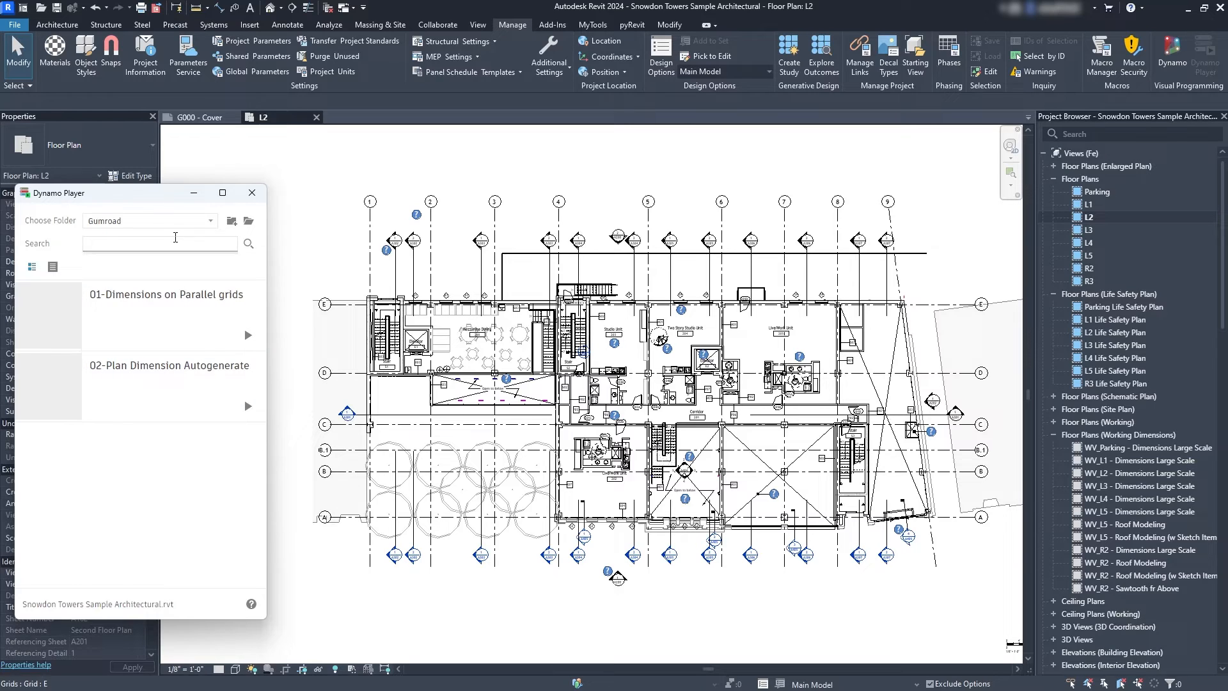
mouse_move(231, 389)
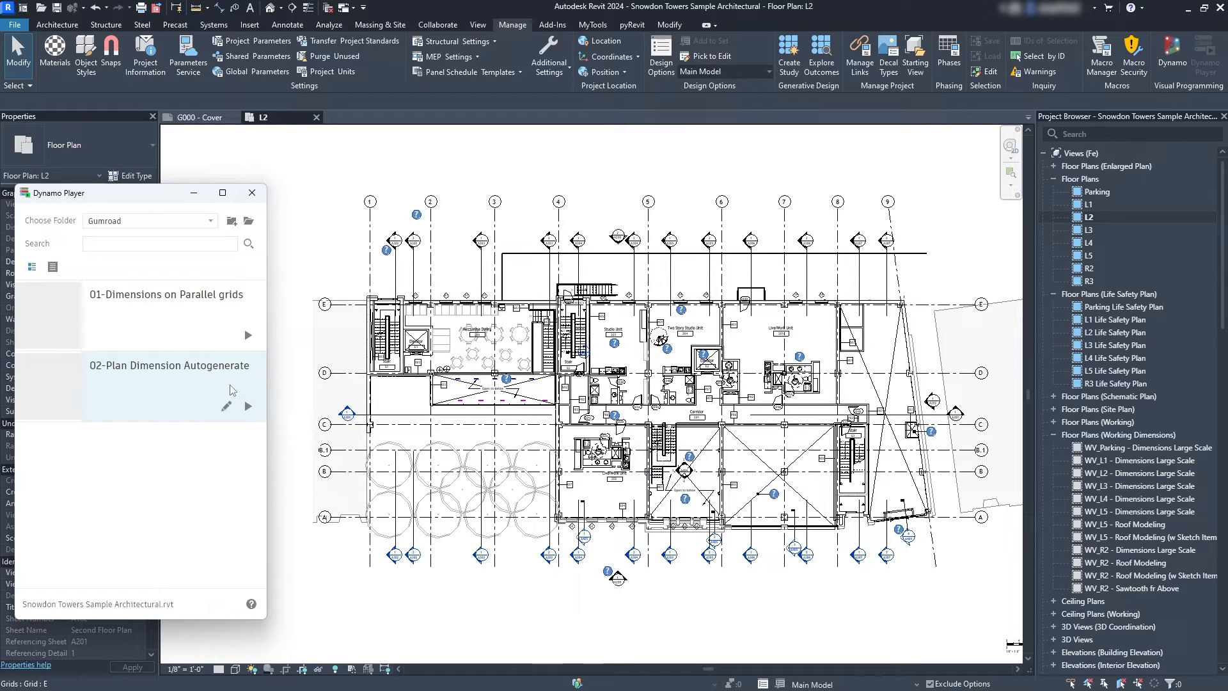
left_click(247, 407)
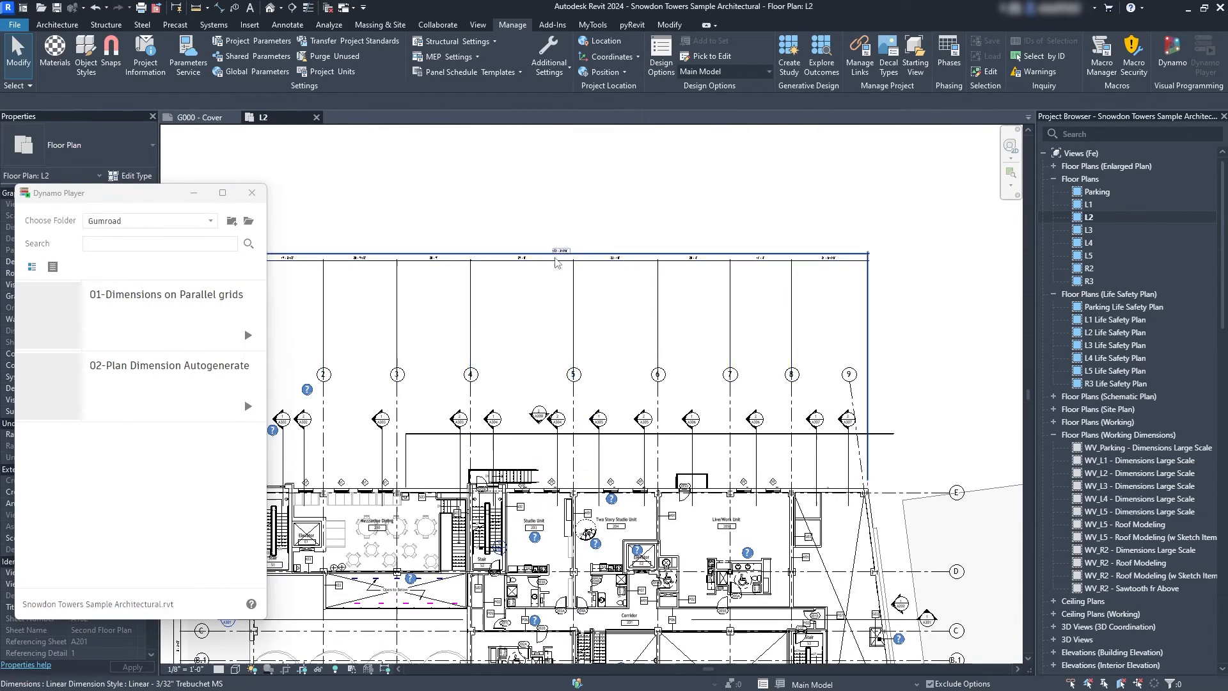
left_click(560, 251)
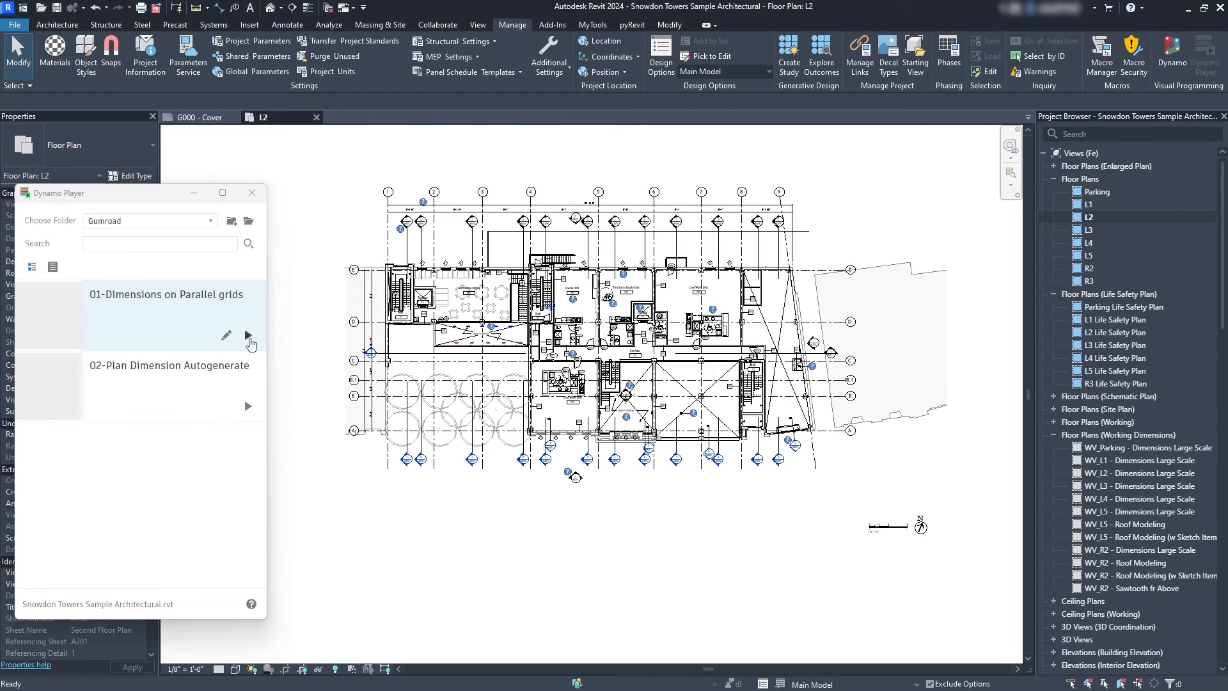
left_click(246, 337)
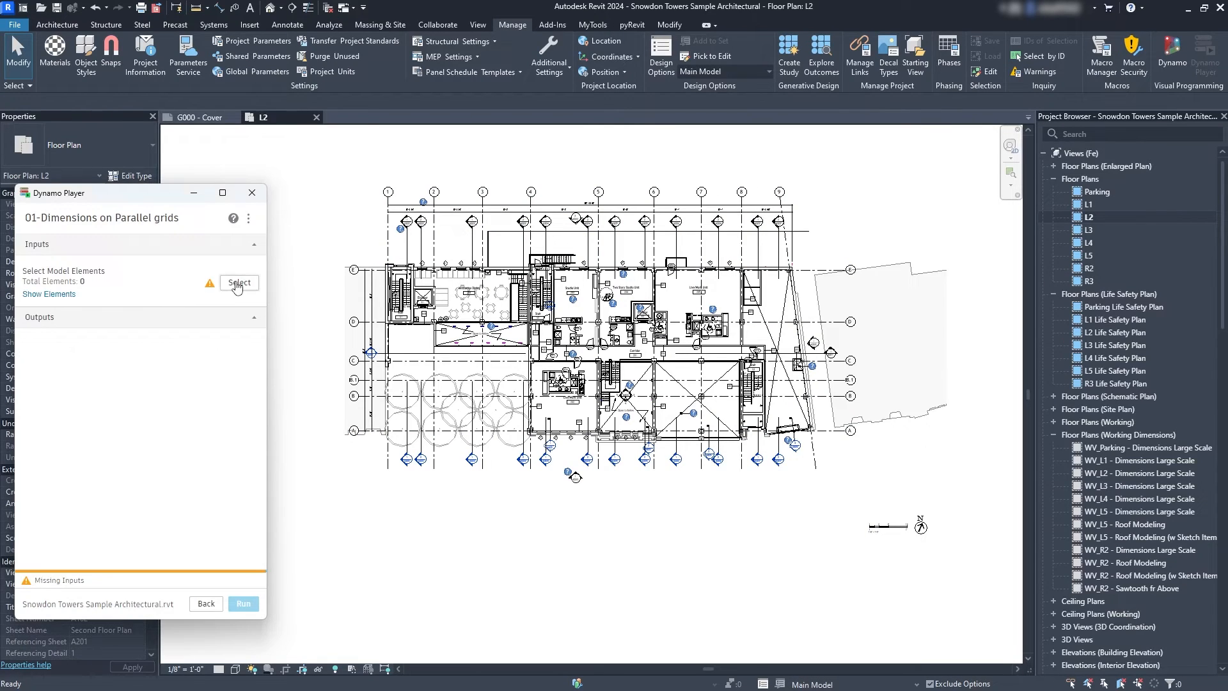
Pick the four parallel grids on L2 and run the Dimensions on Parallel grids script.
left_click(238, 282)
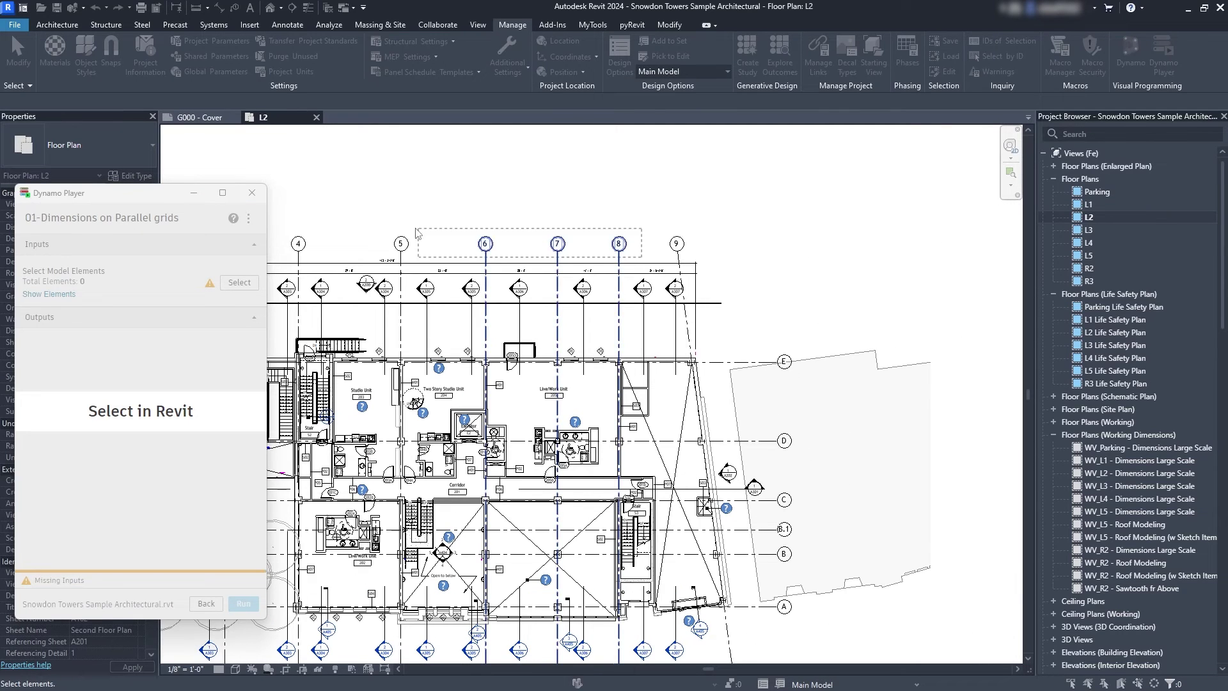
left_click(238, 283)
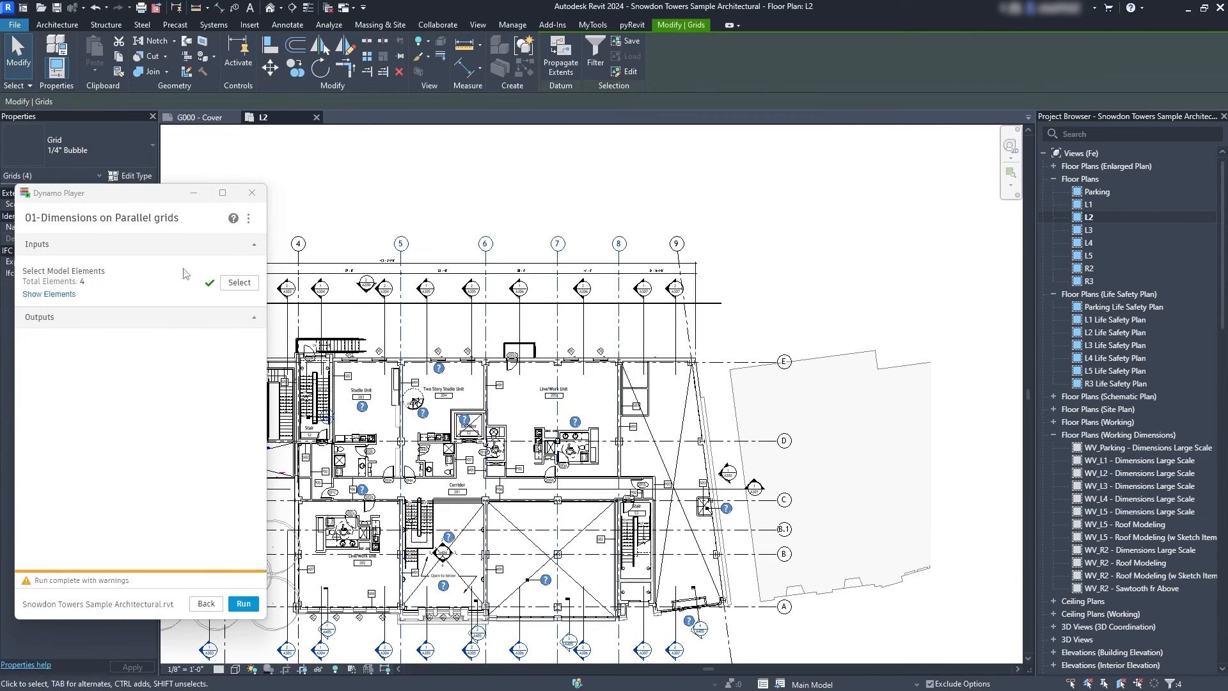
left_click(243, 603)
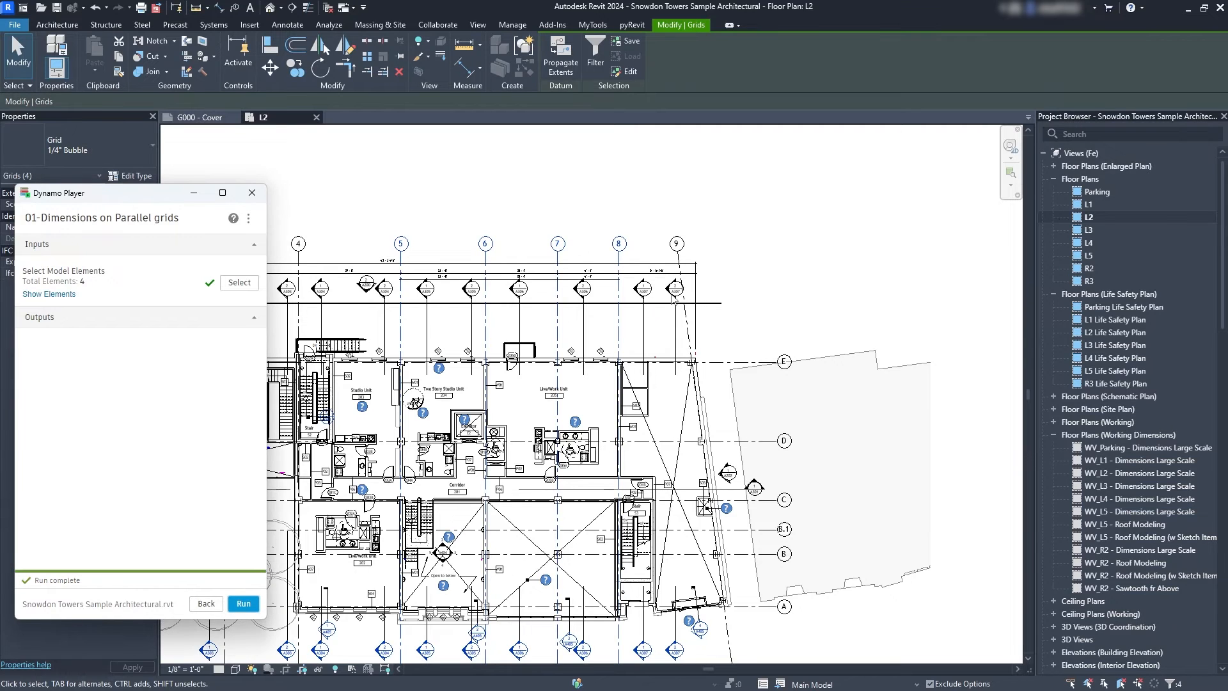
scroll("up", 3)
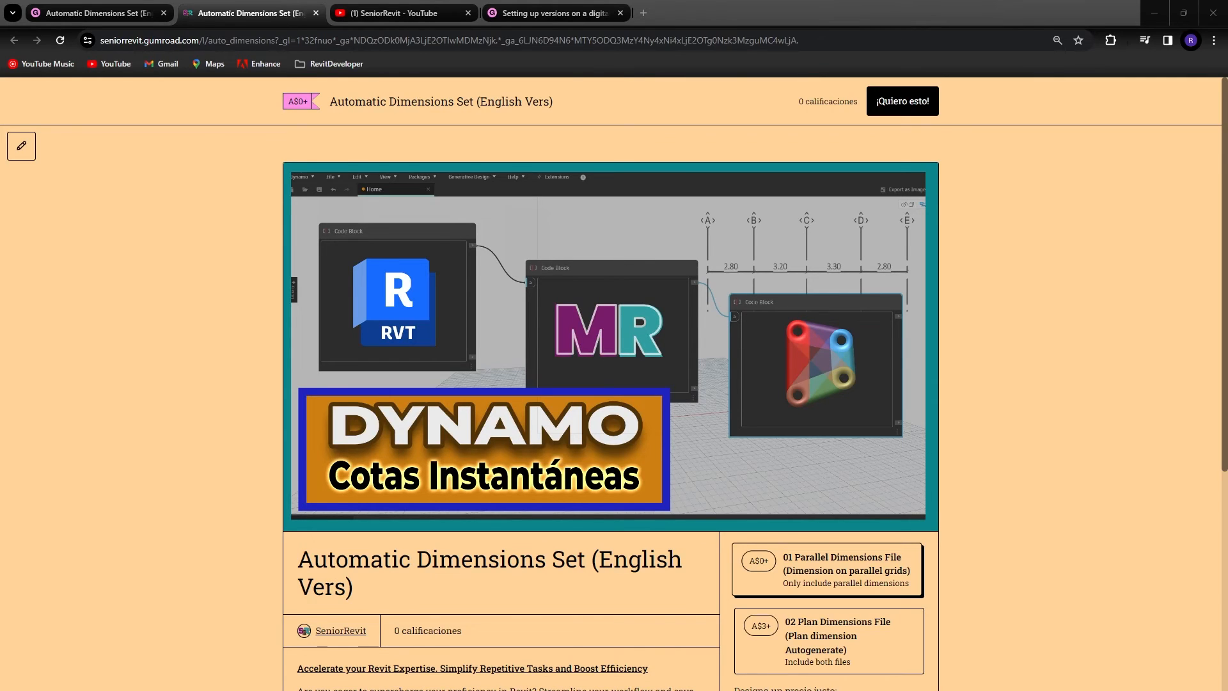
mouse_move(444, 143)
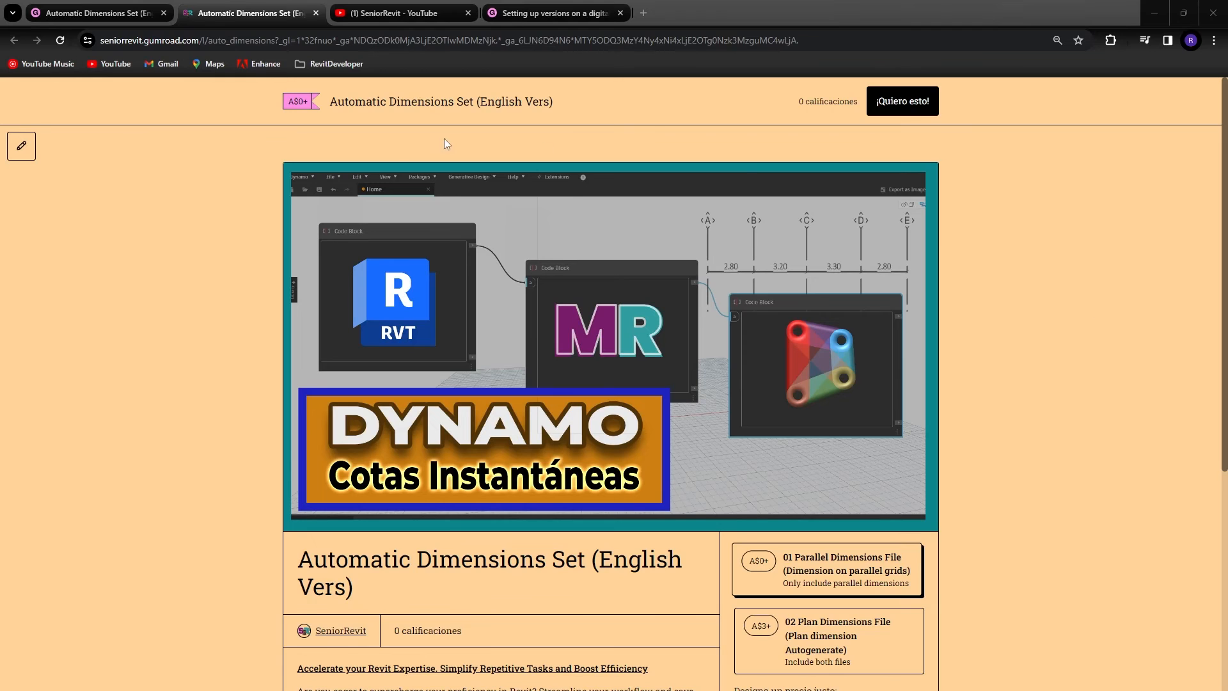
mouse_move(716, 356)
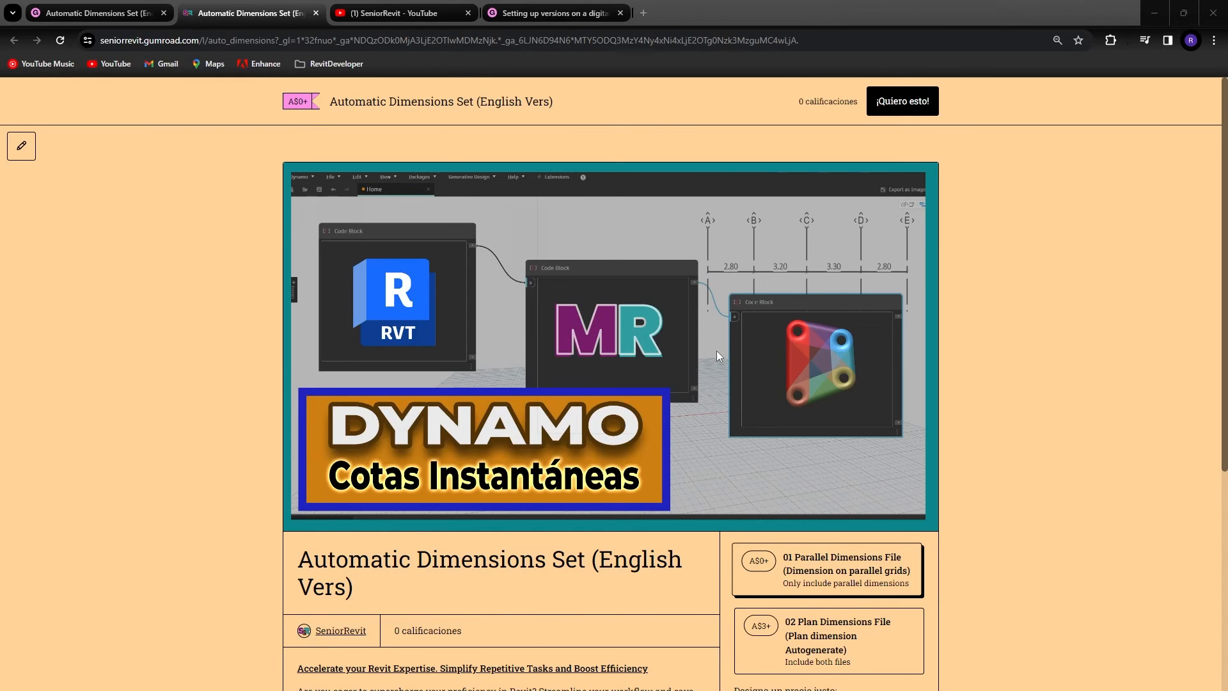
Select the 01 Parallel Dimensions File variant at price 0 and proceed to checkout.
scroll("down", 3)
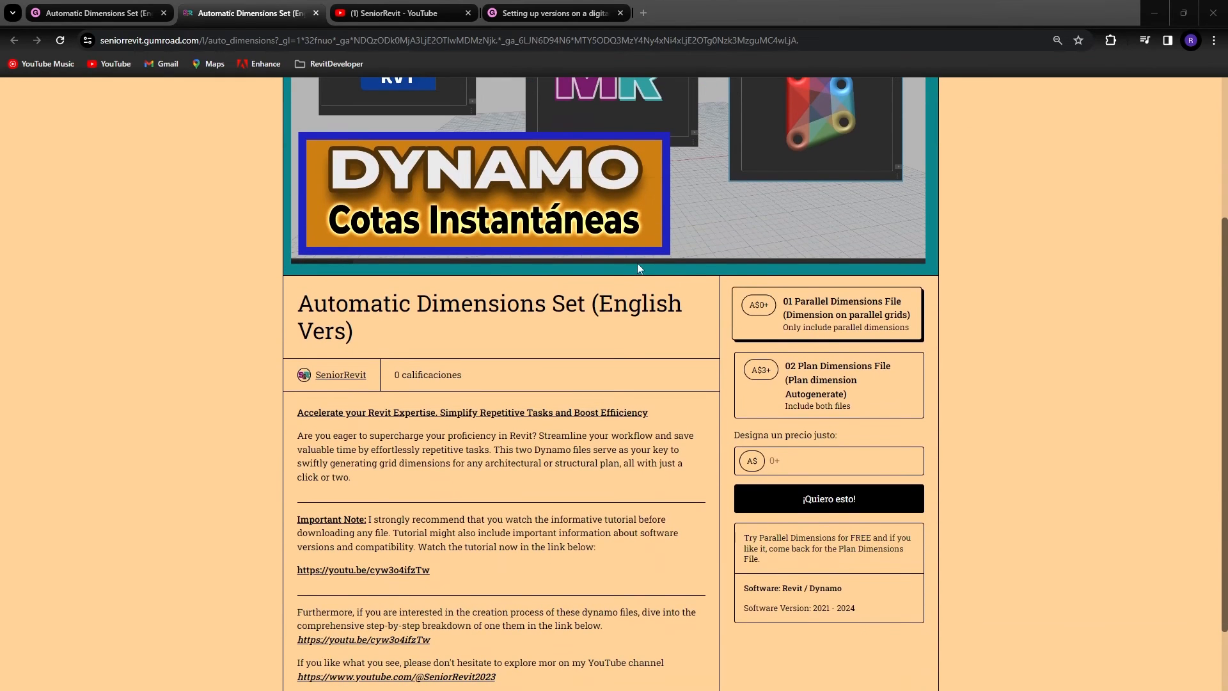
scroll("down", 3)
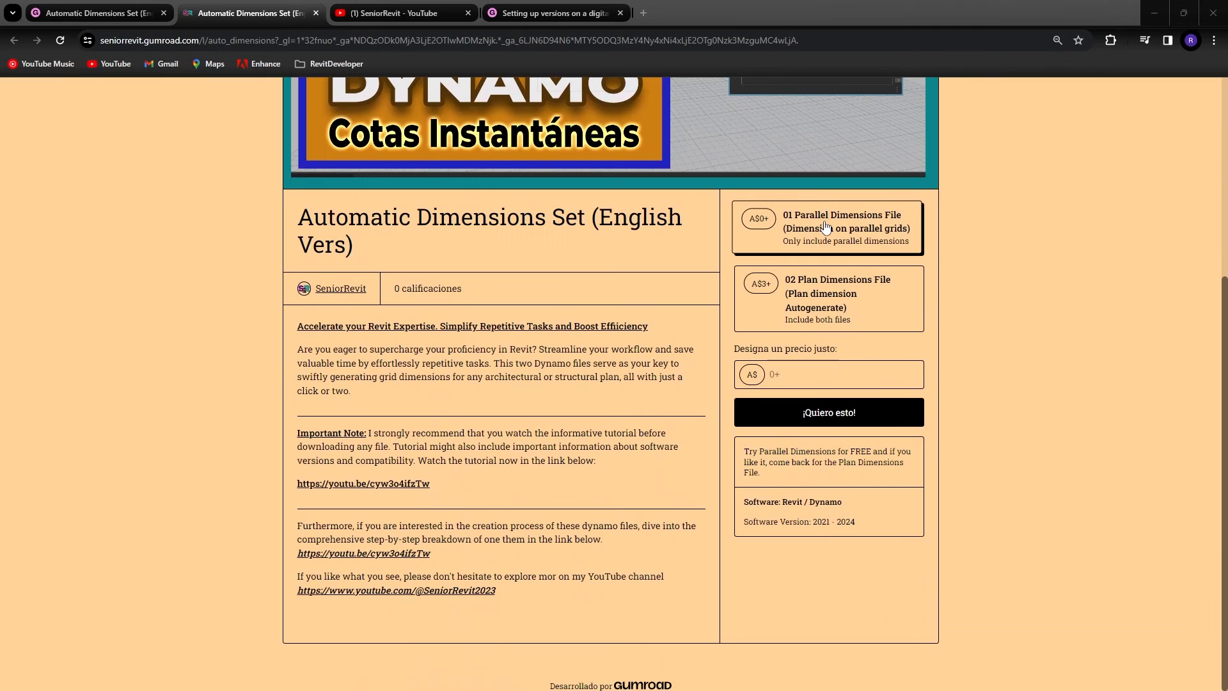
left_click(829, 373)
type("0")
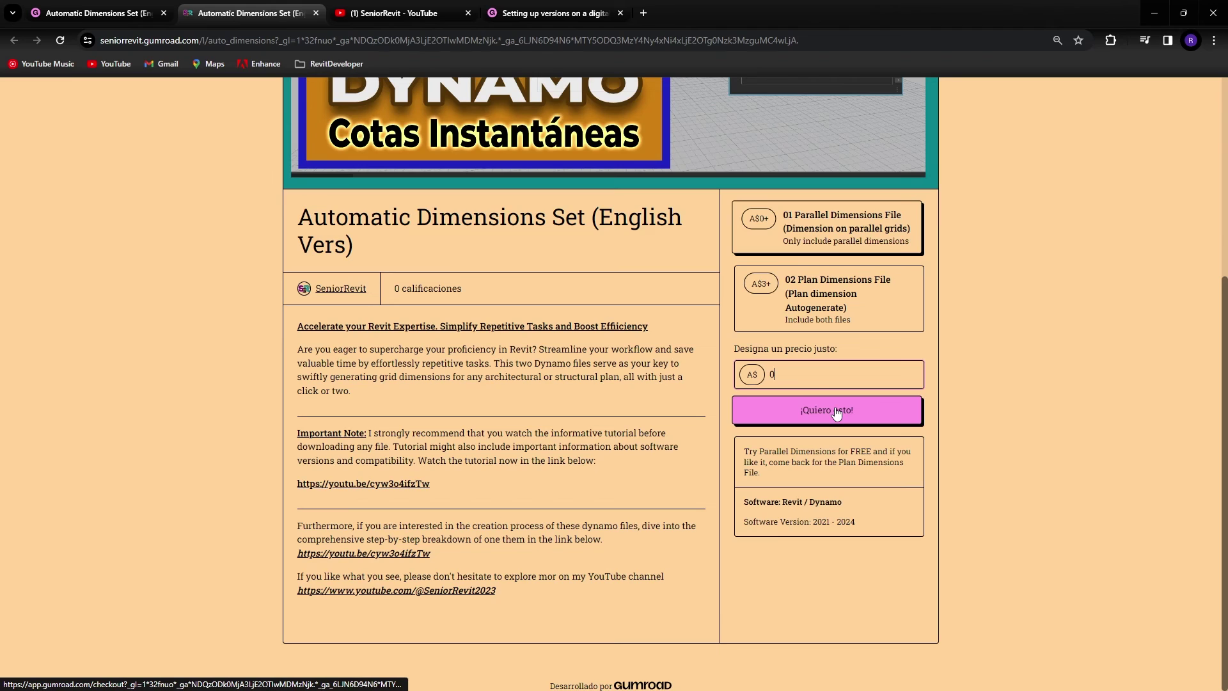
left_click(826, 411)
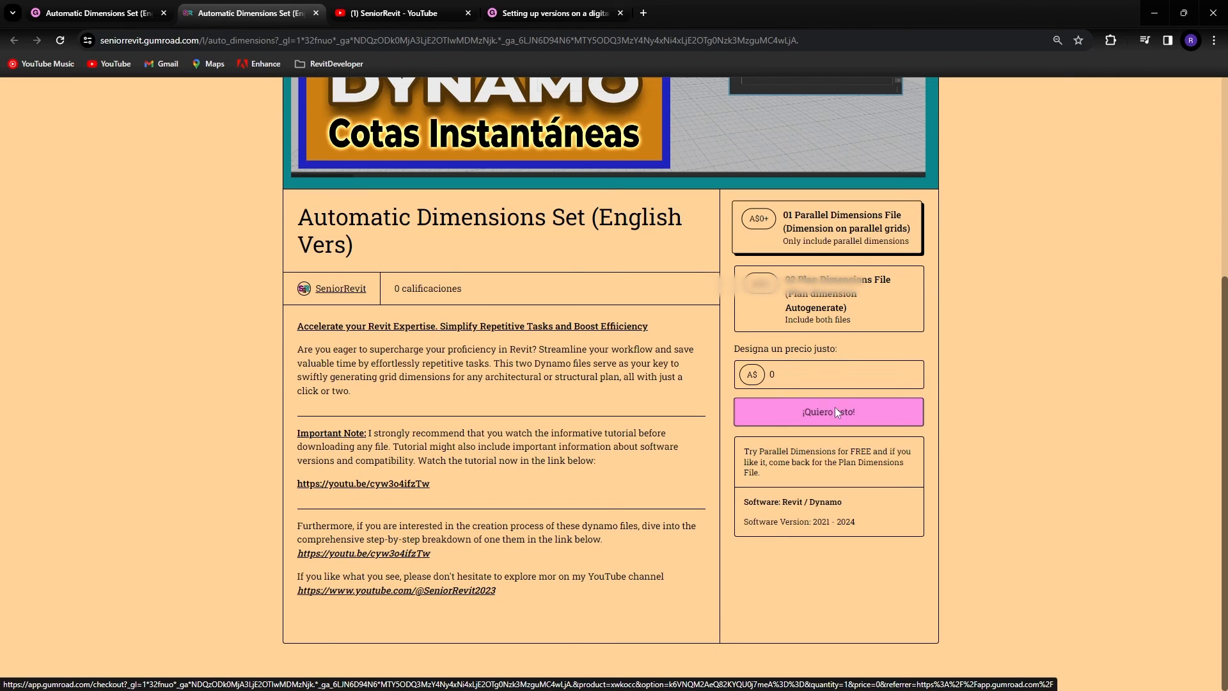
left_click(827, 412)
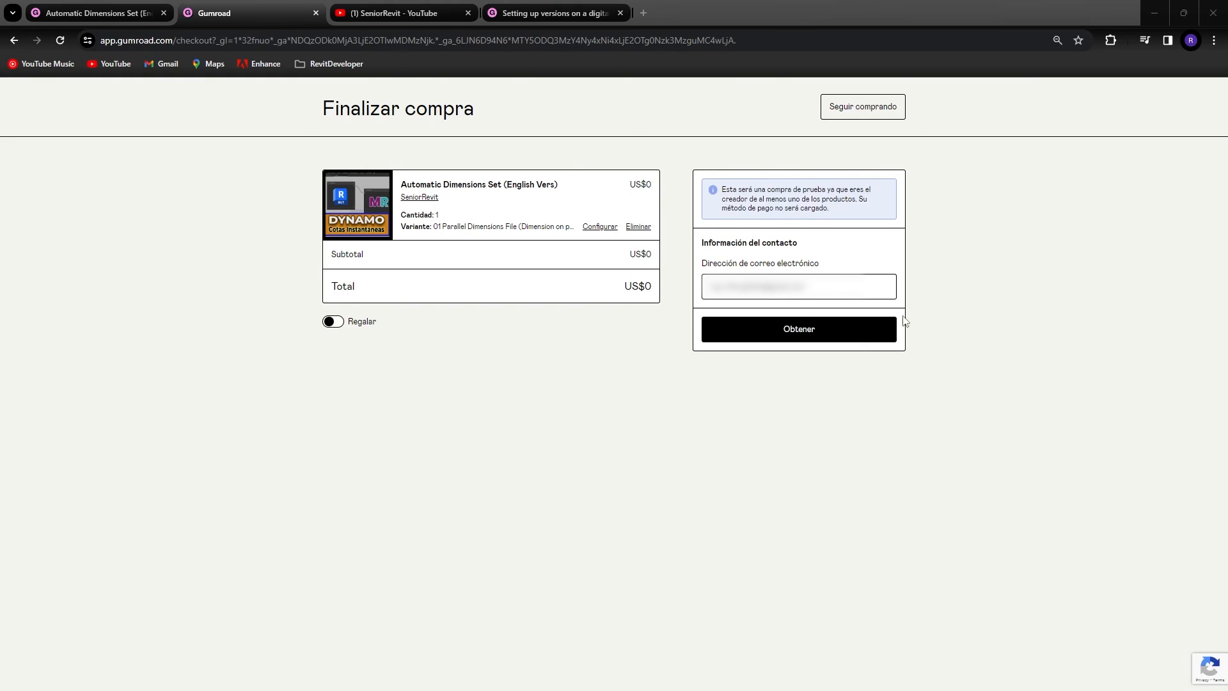
mouse_move(1023, 485)
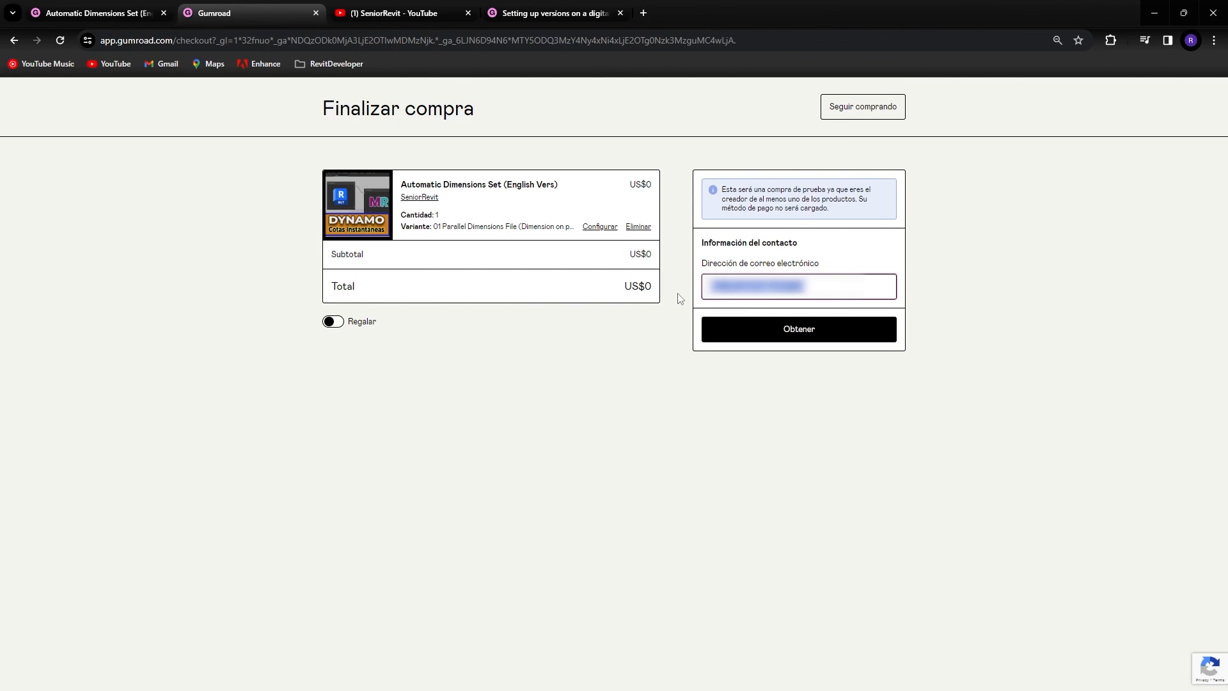
mouse_move(823, 484)
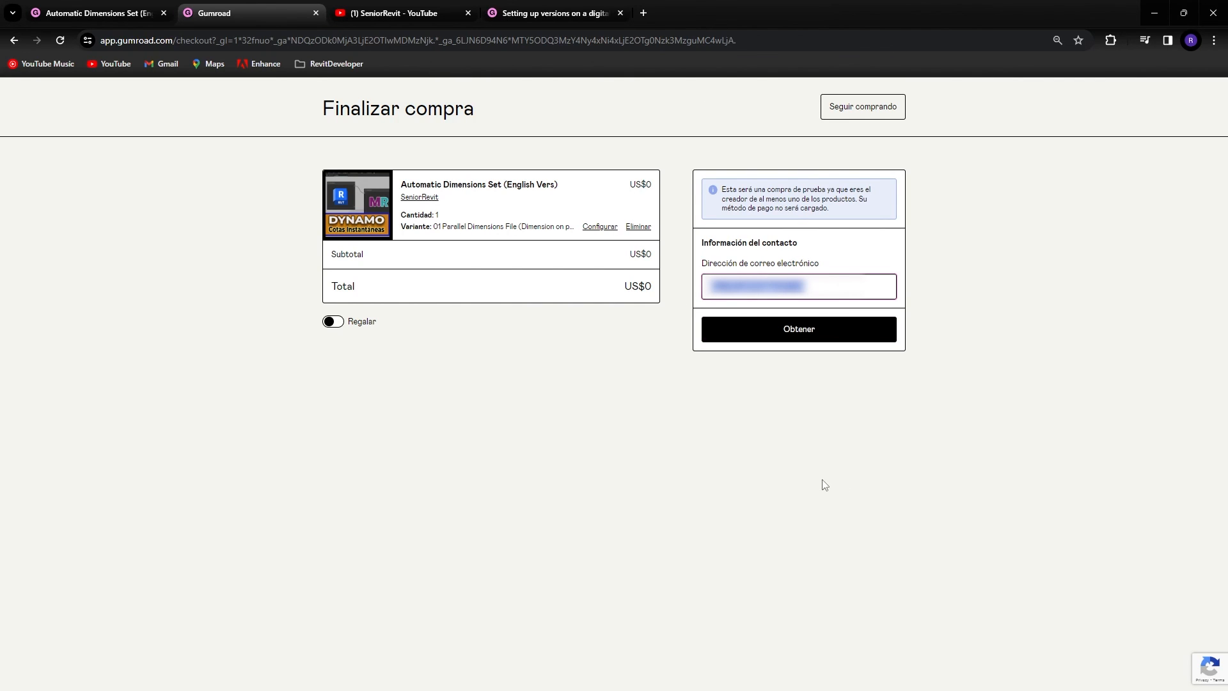